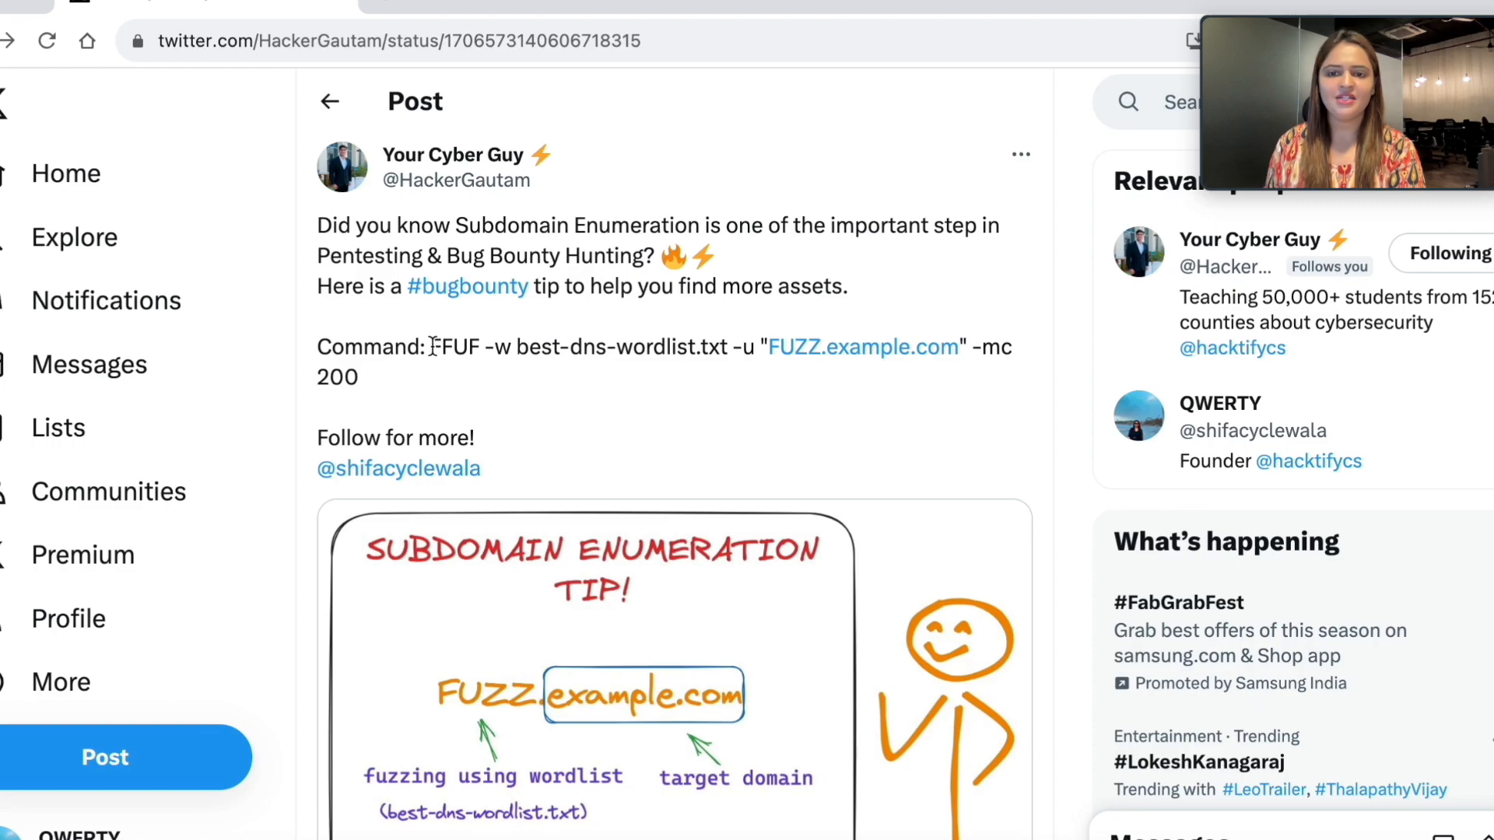
Select and copy the ffuf subdomain-enumeration command from the tweet.
{"action": "left_click_drag", "start_coordinate": [431, 345], "coordinate": [359, 377]}
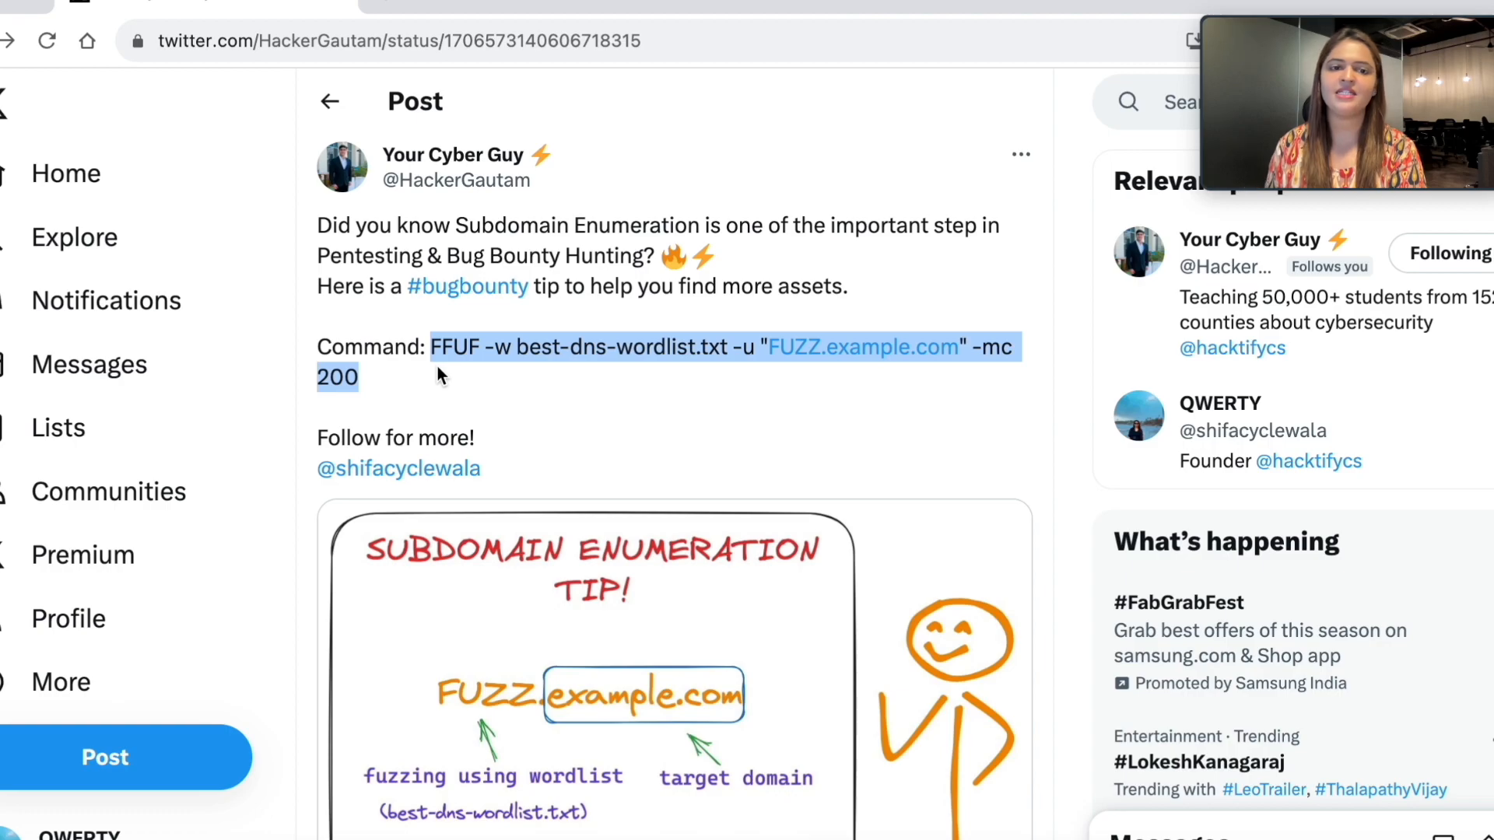
{"action": "mouse_move", "coordinate": [456, 371]}
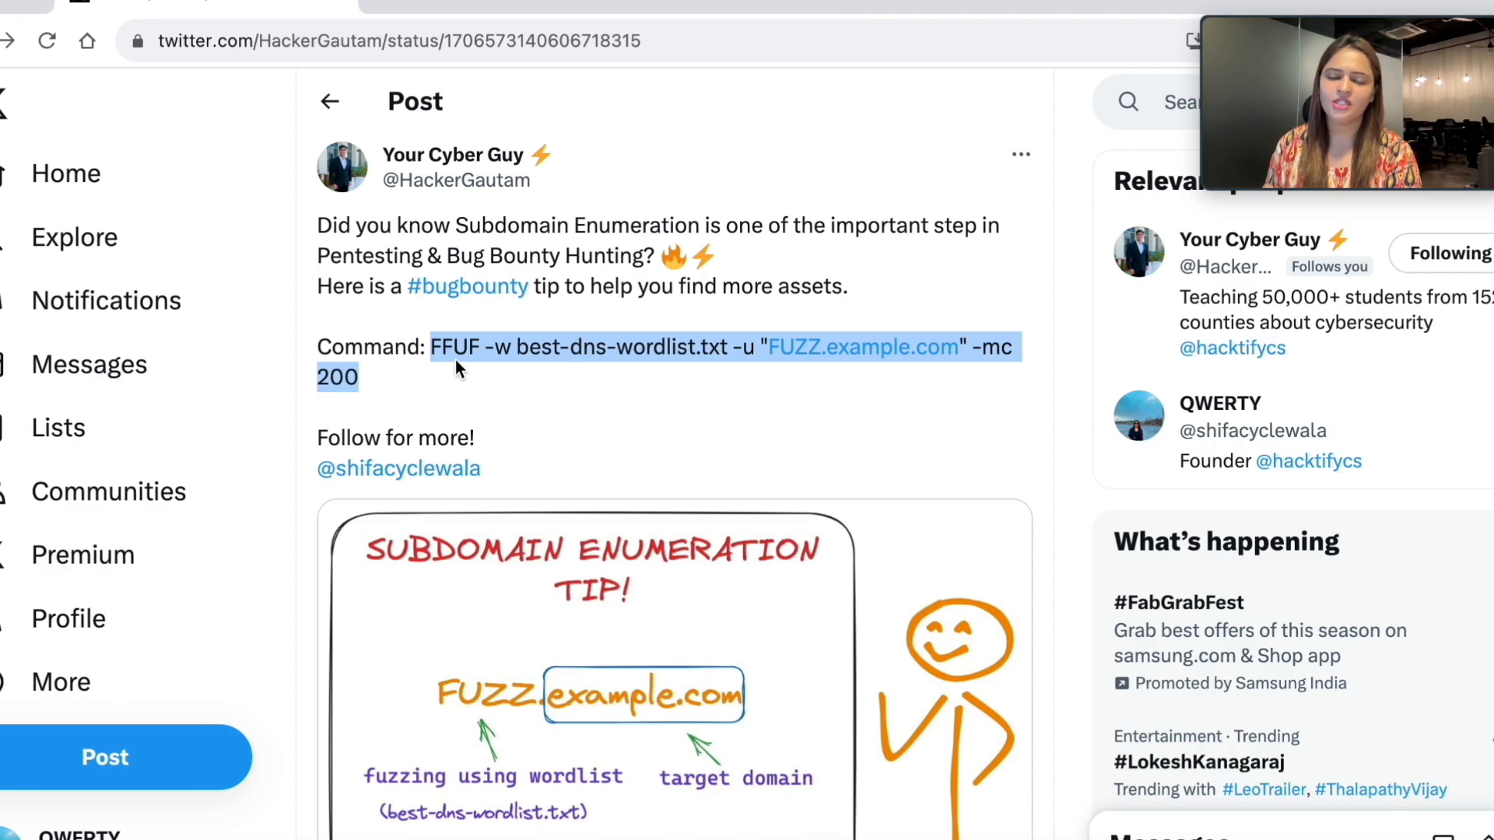
{"action": "double_click", "coordinate": [456, 347]}
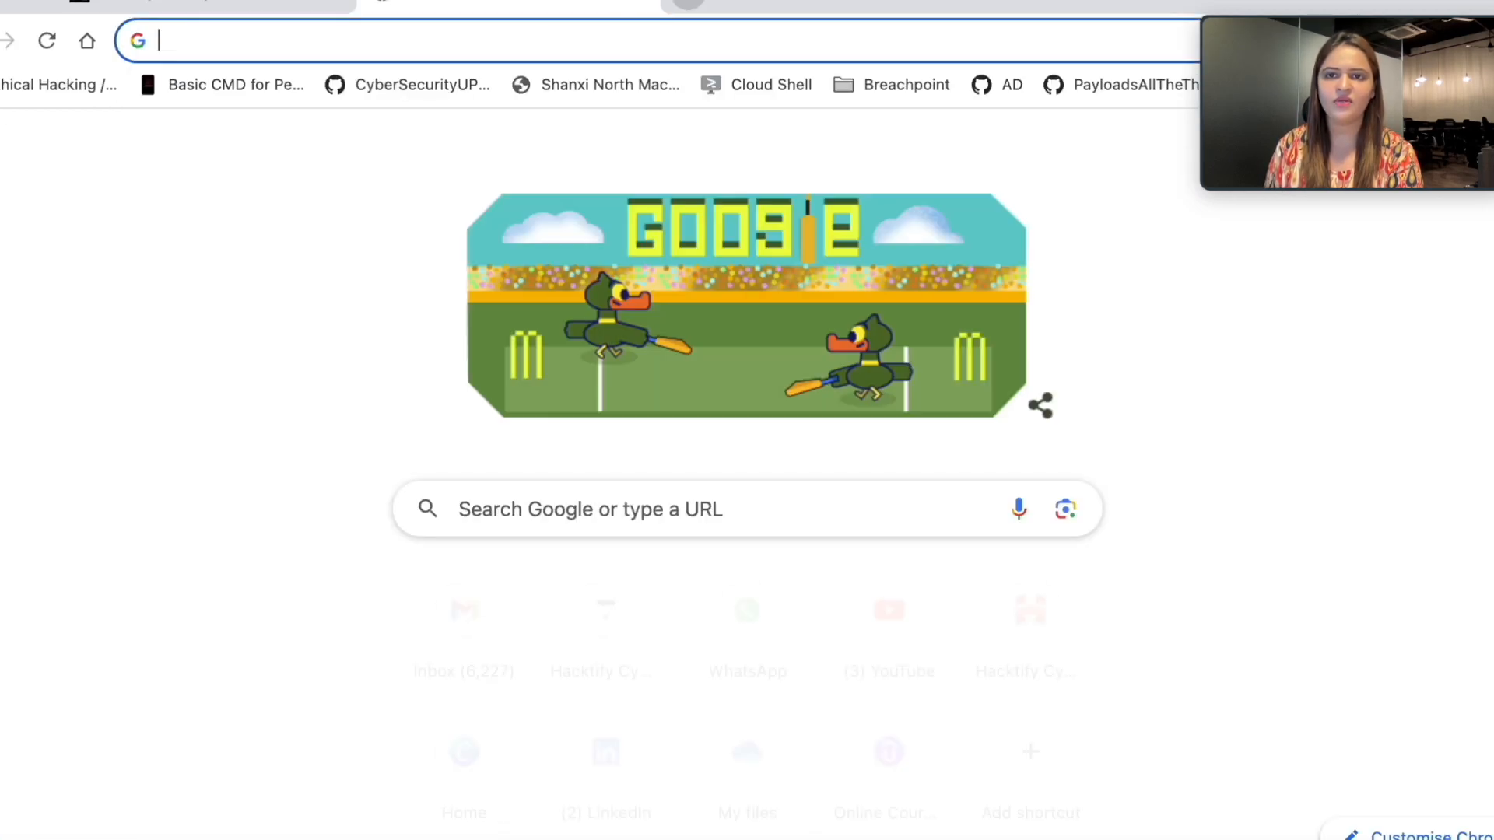
Search Google for 'ffuf' and open the ffuf/ffuf GitHub repository.
{"action": "type", "text": "ffuf+github&oq=ffuf+github&gs_lcrp=EgZjaHJvbWUyBggAEEUYOTIGCAEQRRg70gEIMTY0..."}
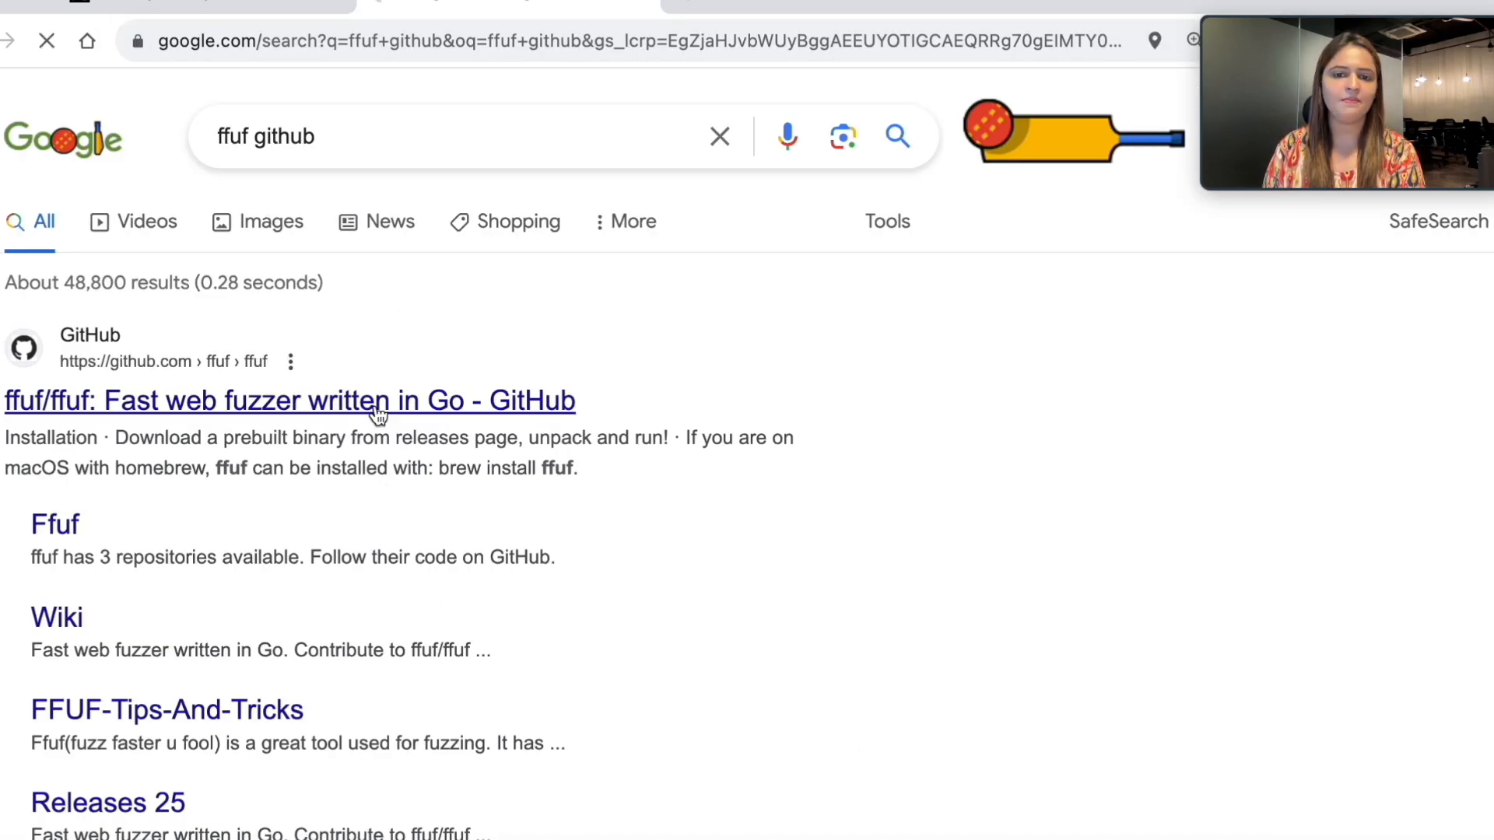
{"action": "left_click", "coordinate": [289, 400]}
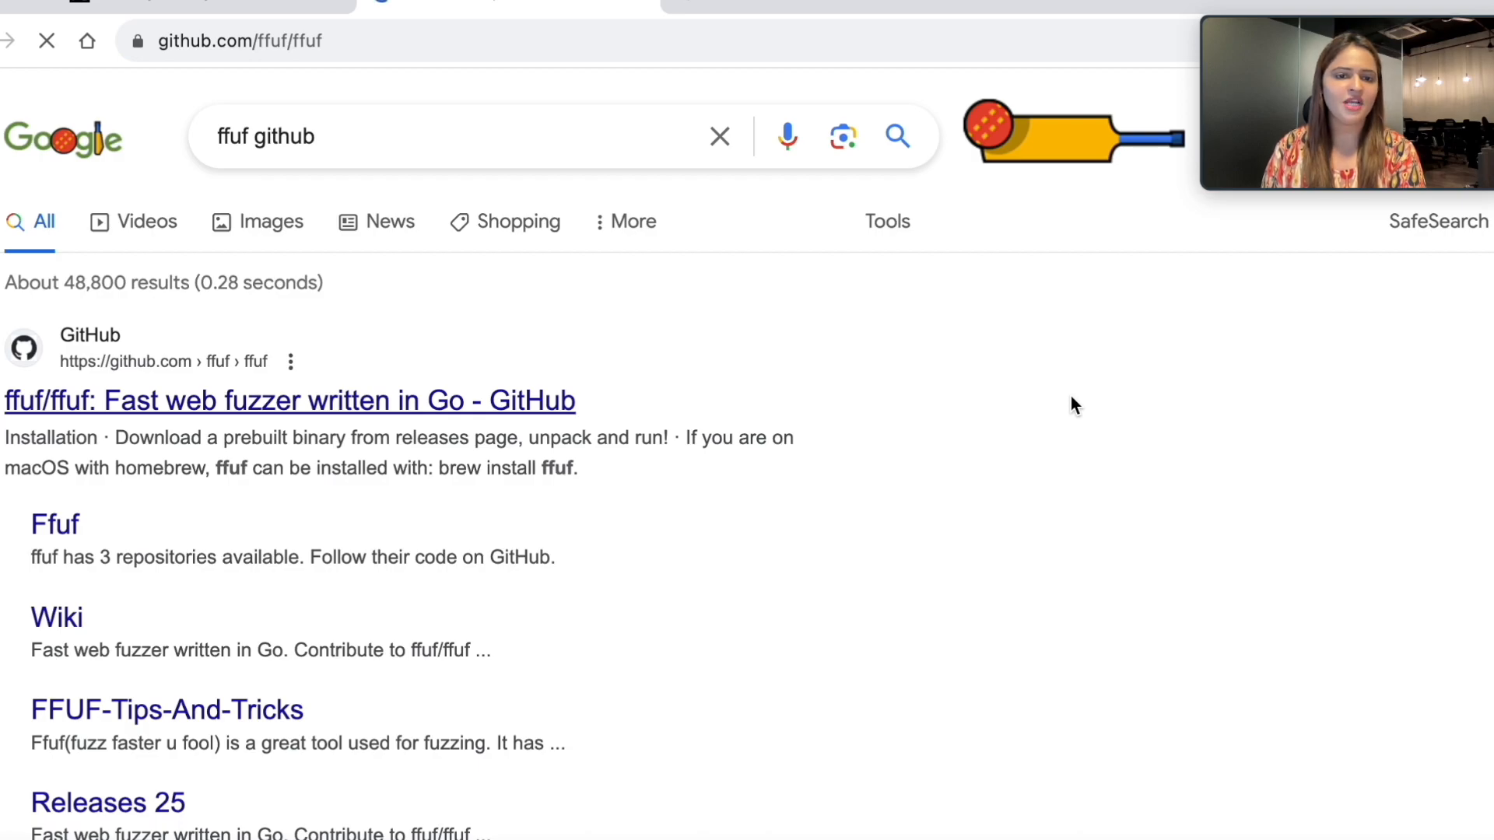
{"action": "left_click", "coordinate": [290, 400]}
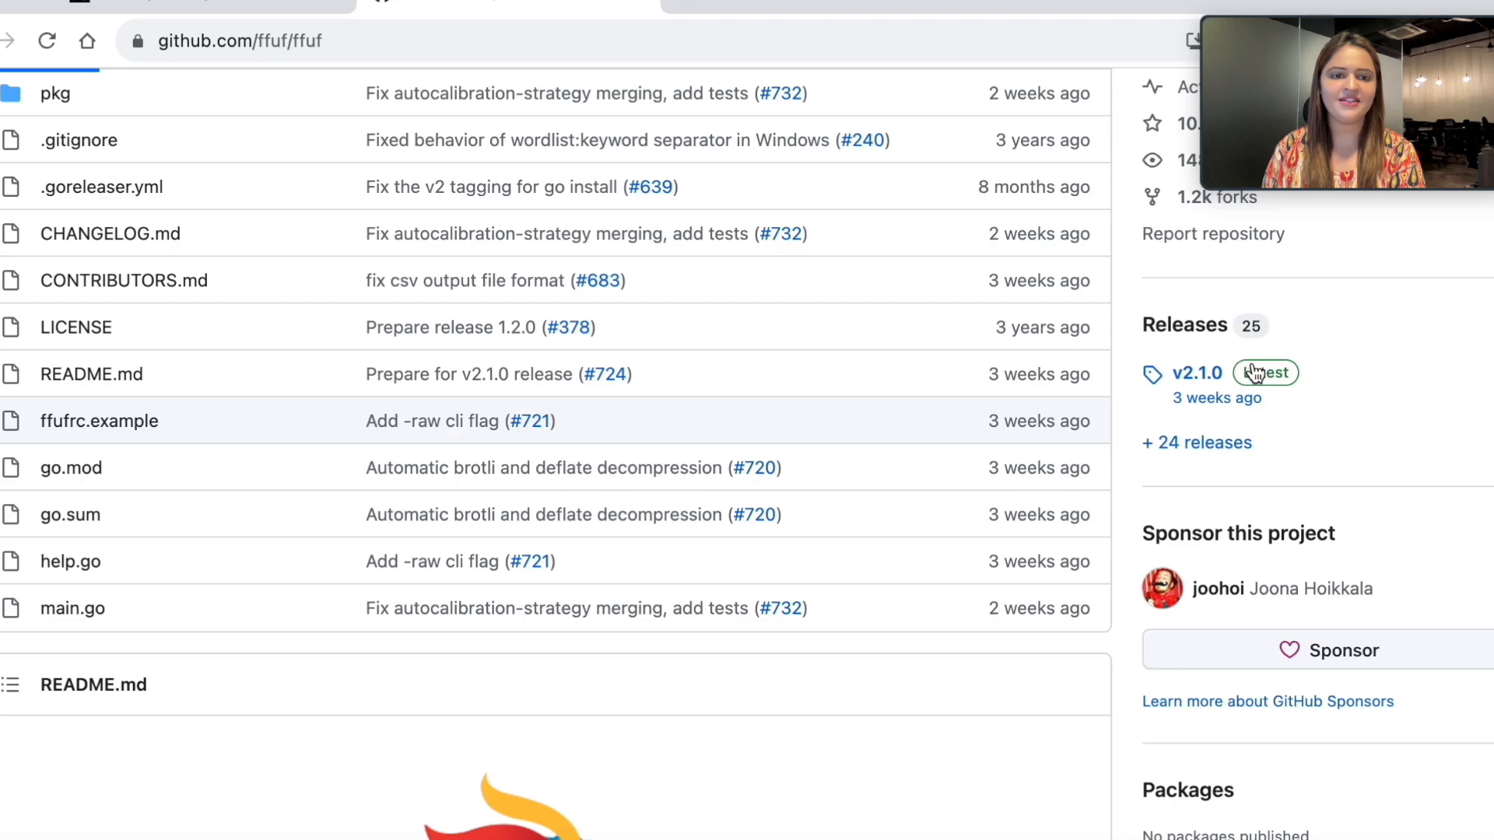
Open the v2.1.0 release and scroll to its Assets list with macOS builds.
{"action": "left_click", "coordinate": [1195, 372]}
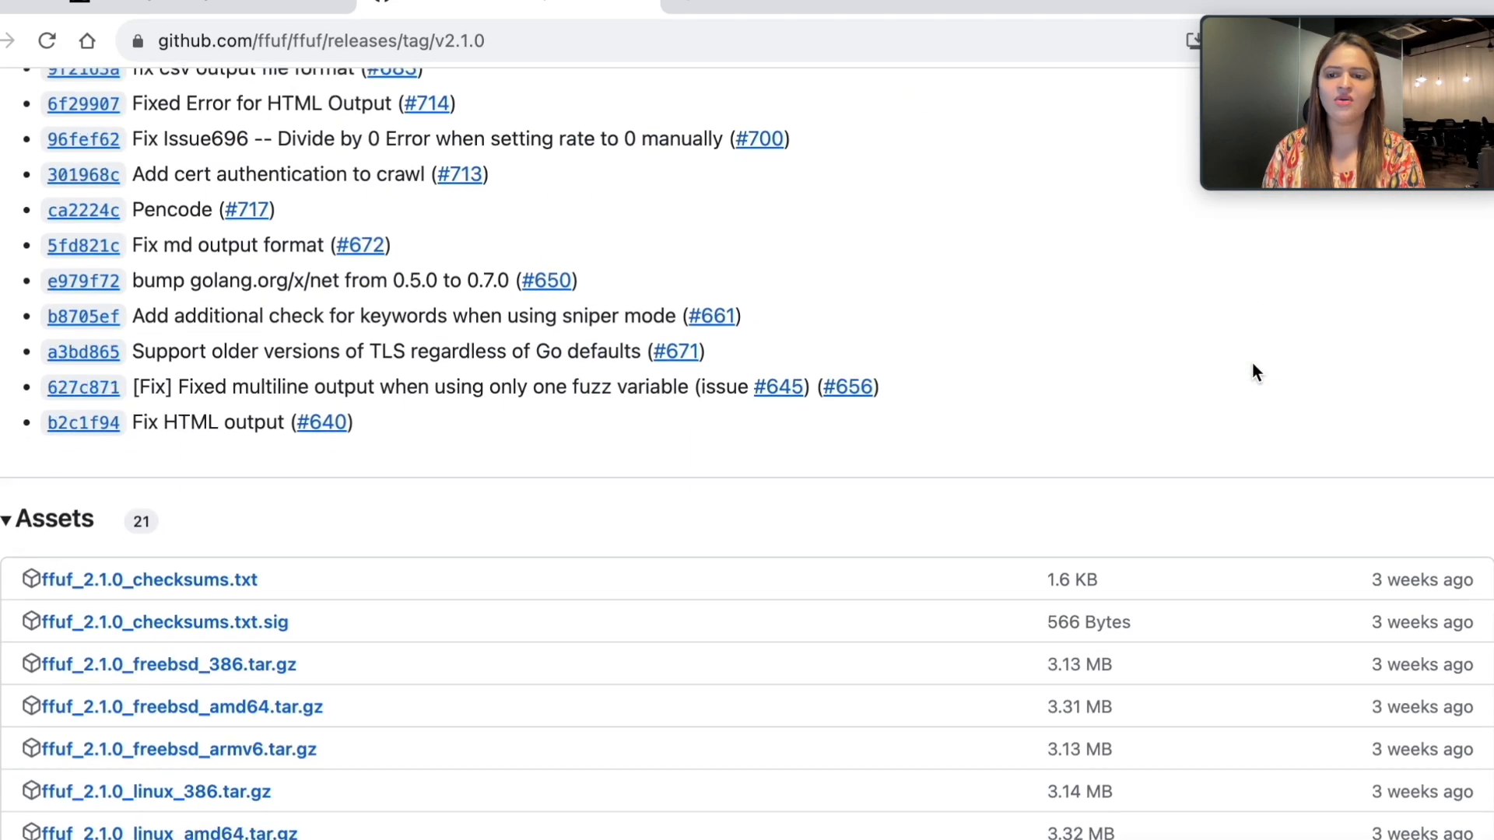
{"action": "scroll", "scroll_direction": "down", "scroll_amount": 3}
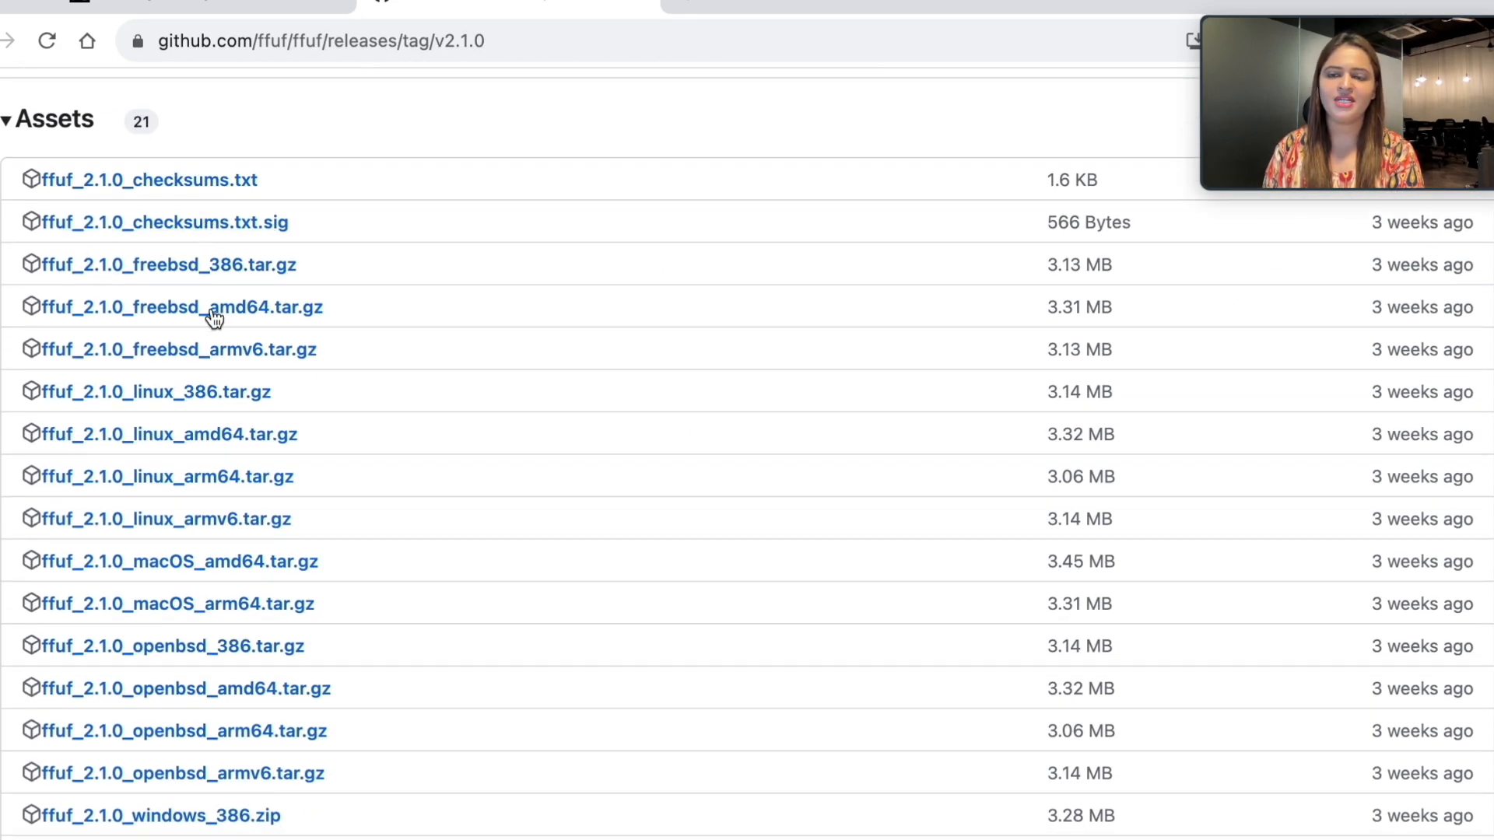
{"action": "scroll", "scroll_direction": "down", "scroll_amount": 3}
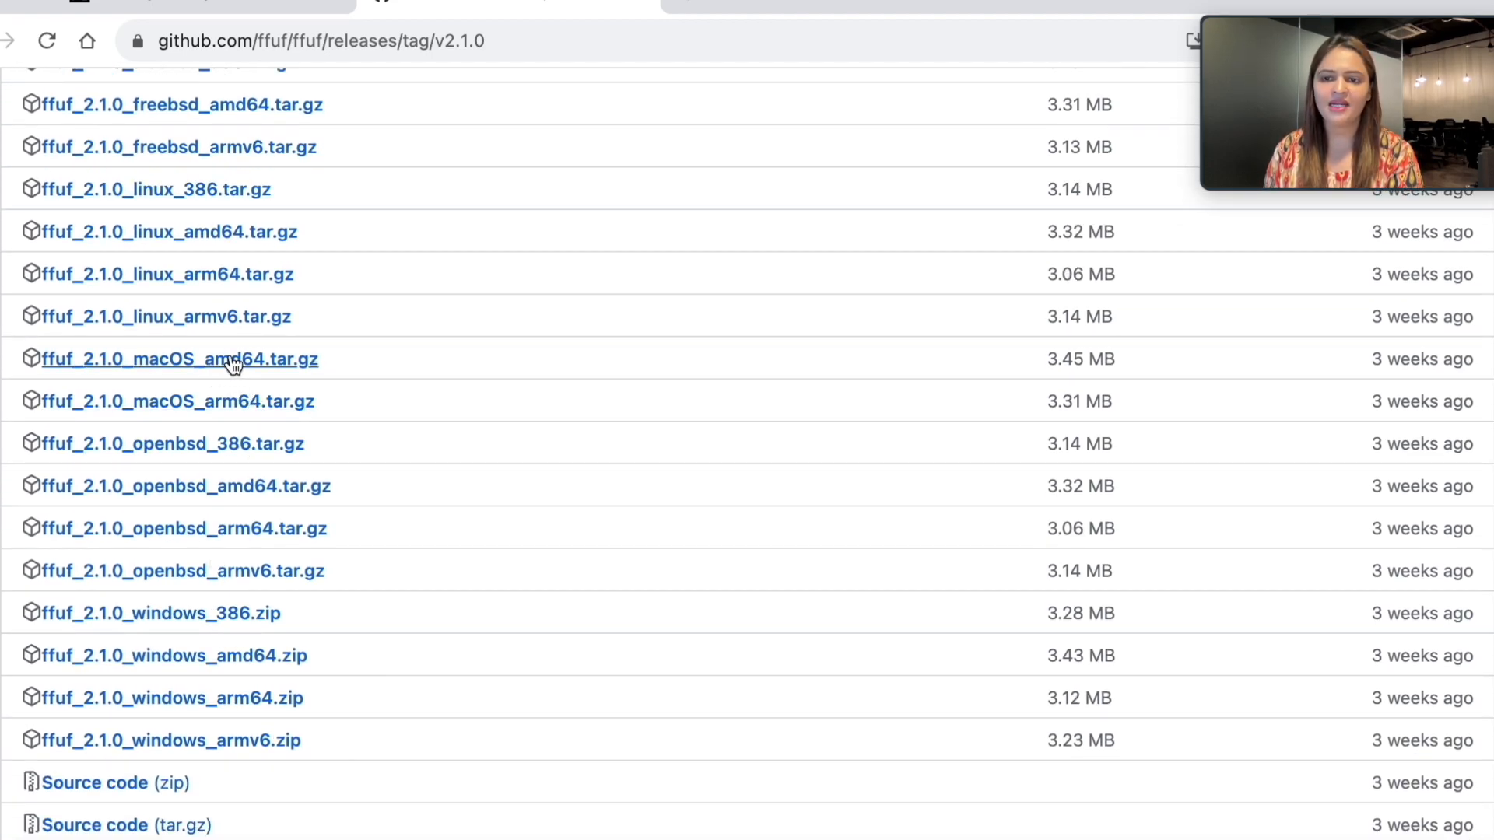
{"action": "mouse_move", "coordinate": [228, 376]}
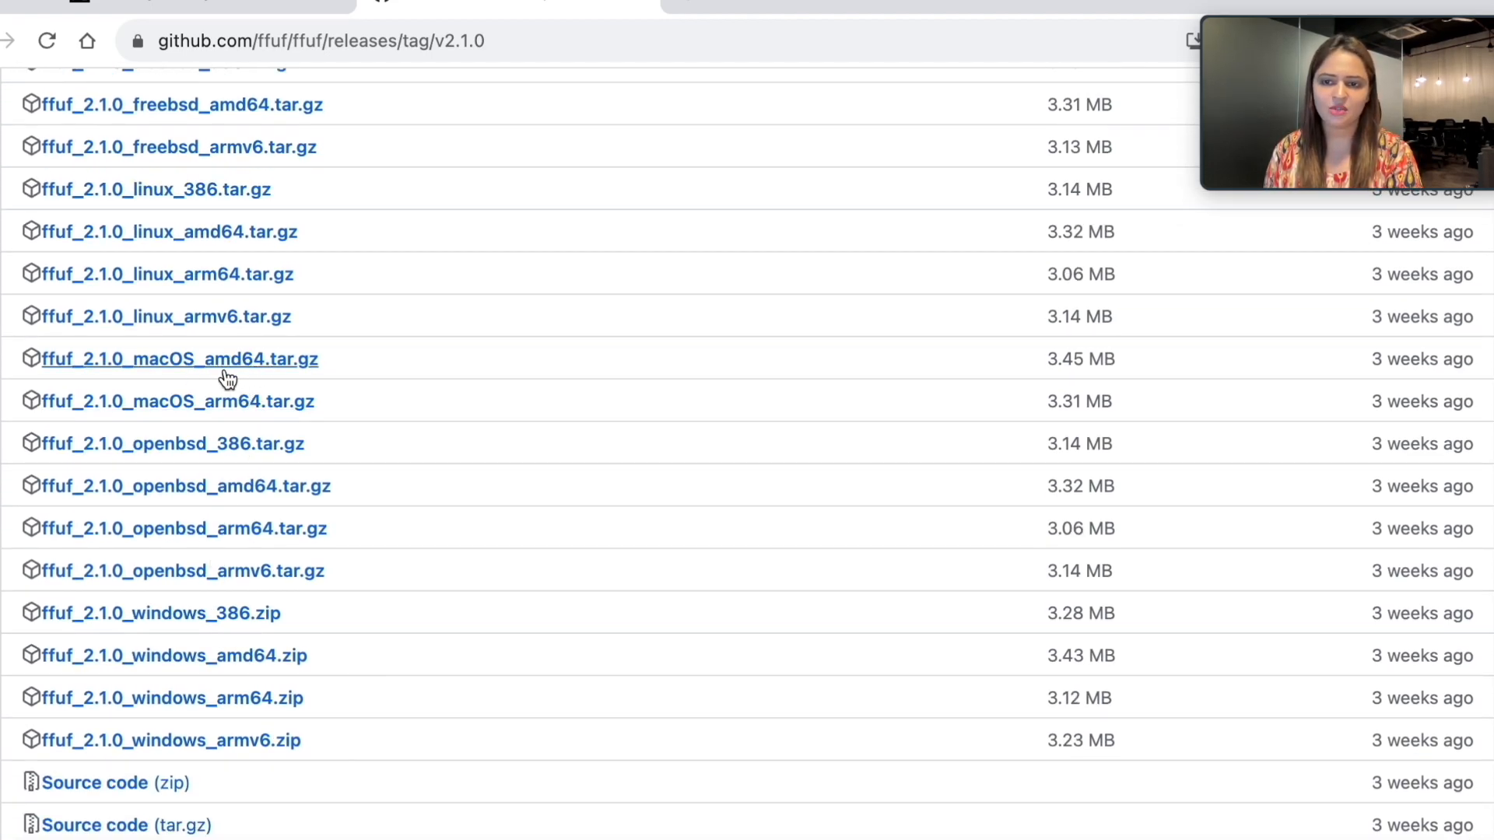
{"action": "scroll", "scroll_direction": "down", "scroll_amount": 3}
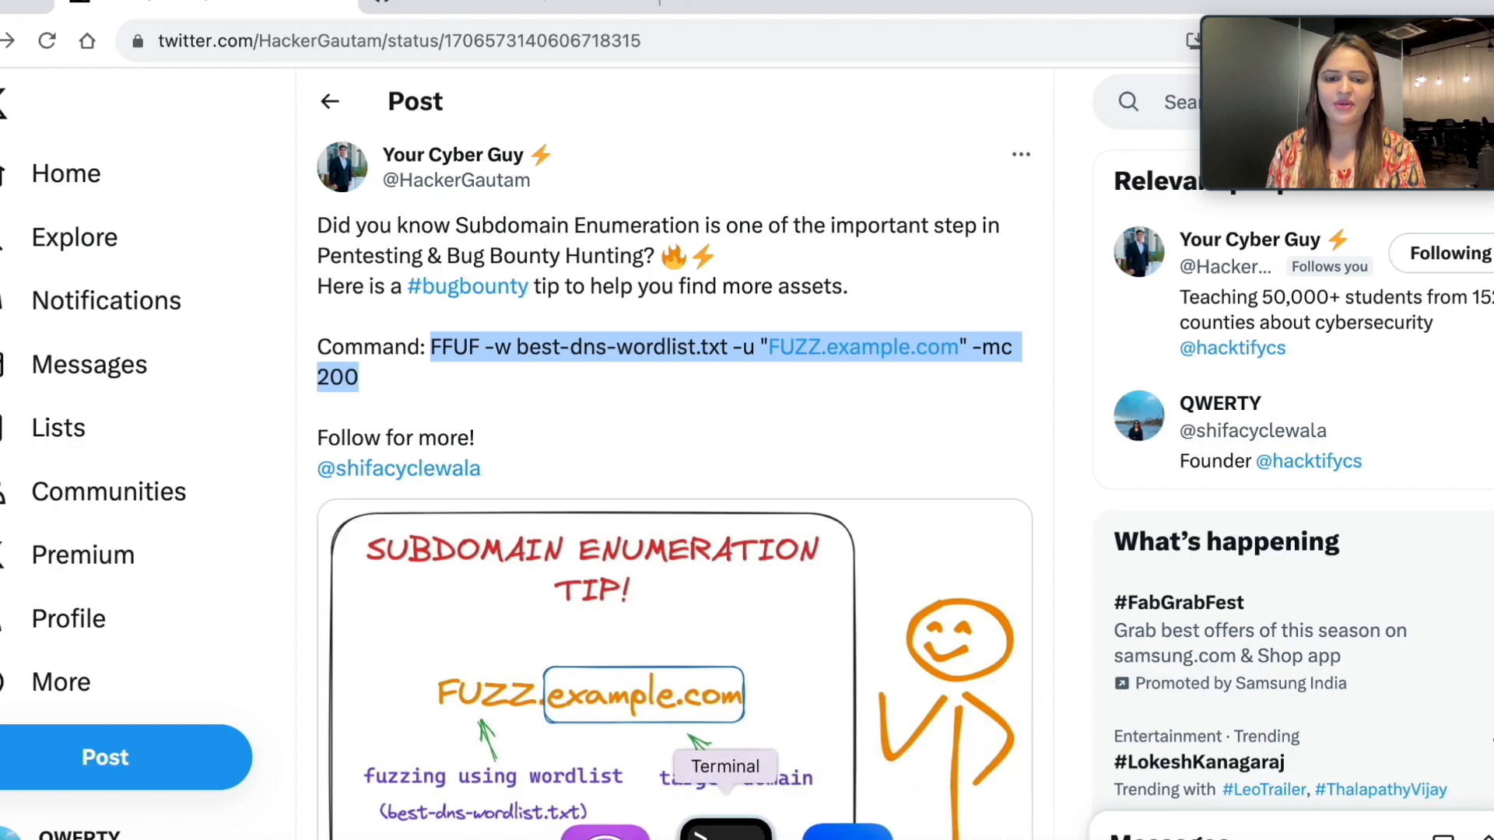
Bring up Terminal with the pasted ffuf command and select best-dns-wordlist.txt in it.
{"action": "left_click", "coordinate": [727, 826]}
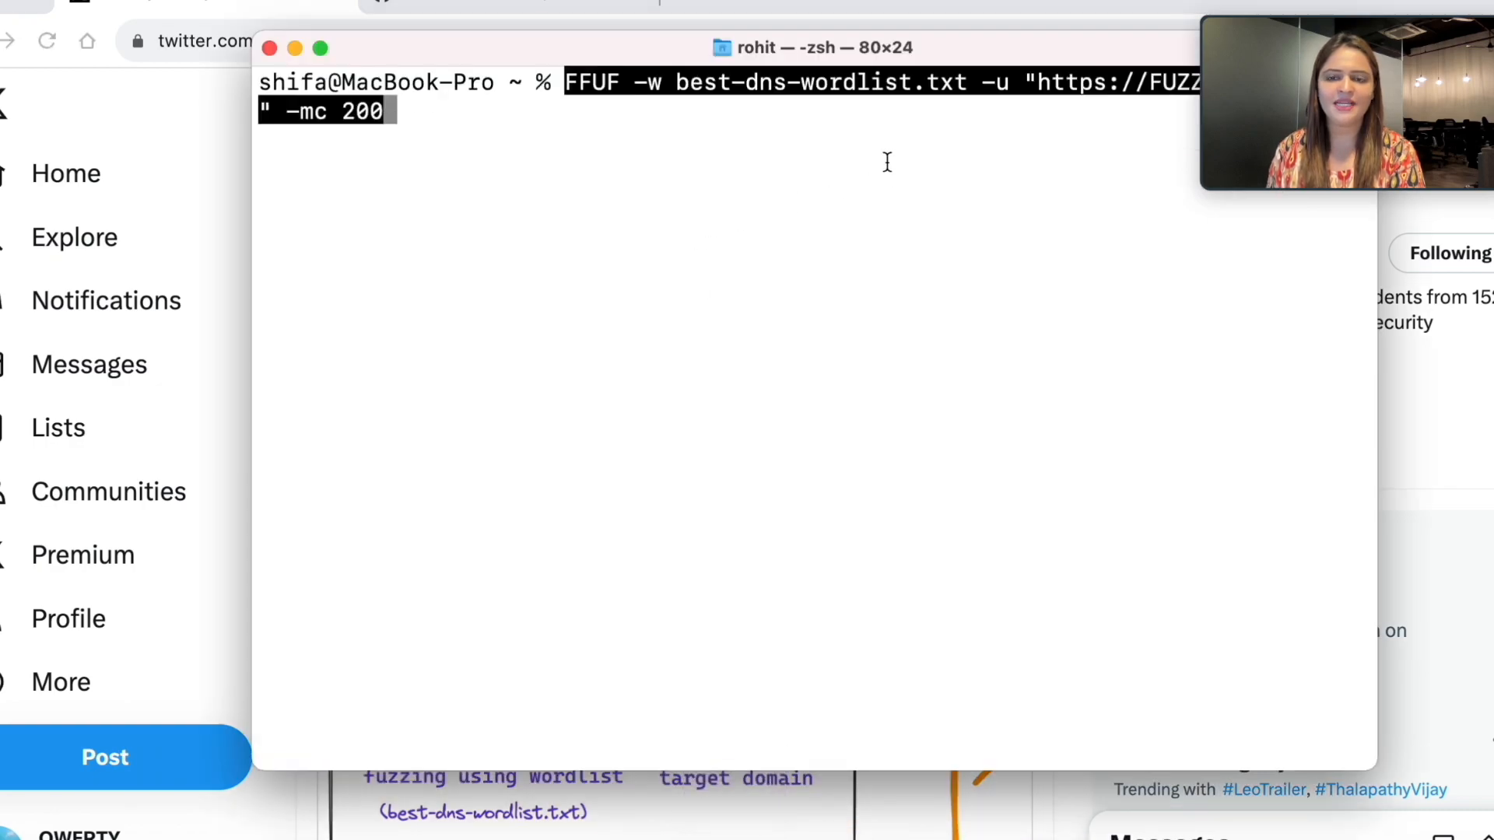
{"action": "mouse_move", "coordinate": [971, 58]}
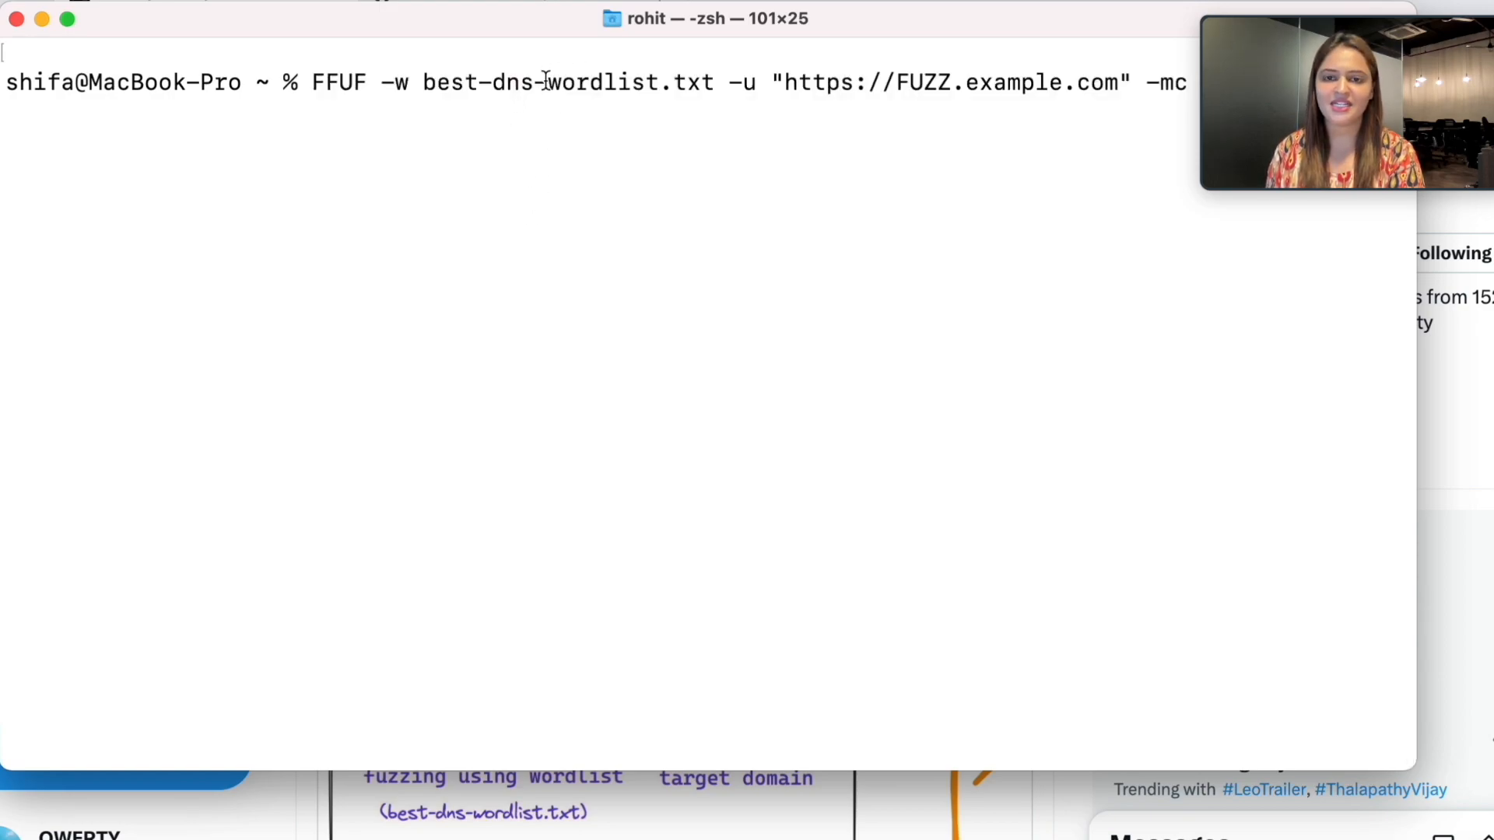
{"action": "double_click", "coordinate": [566, 82]}
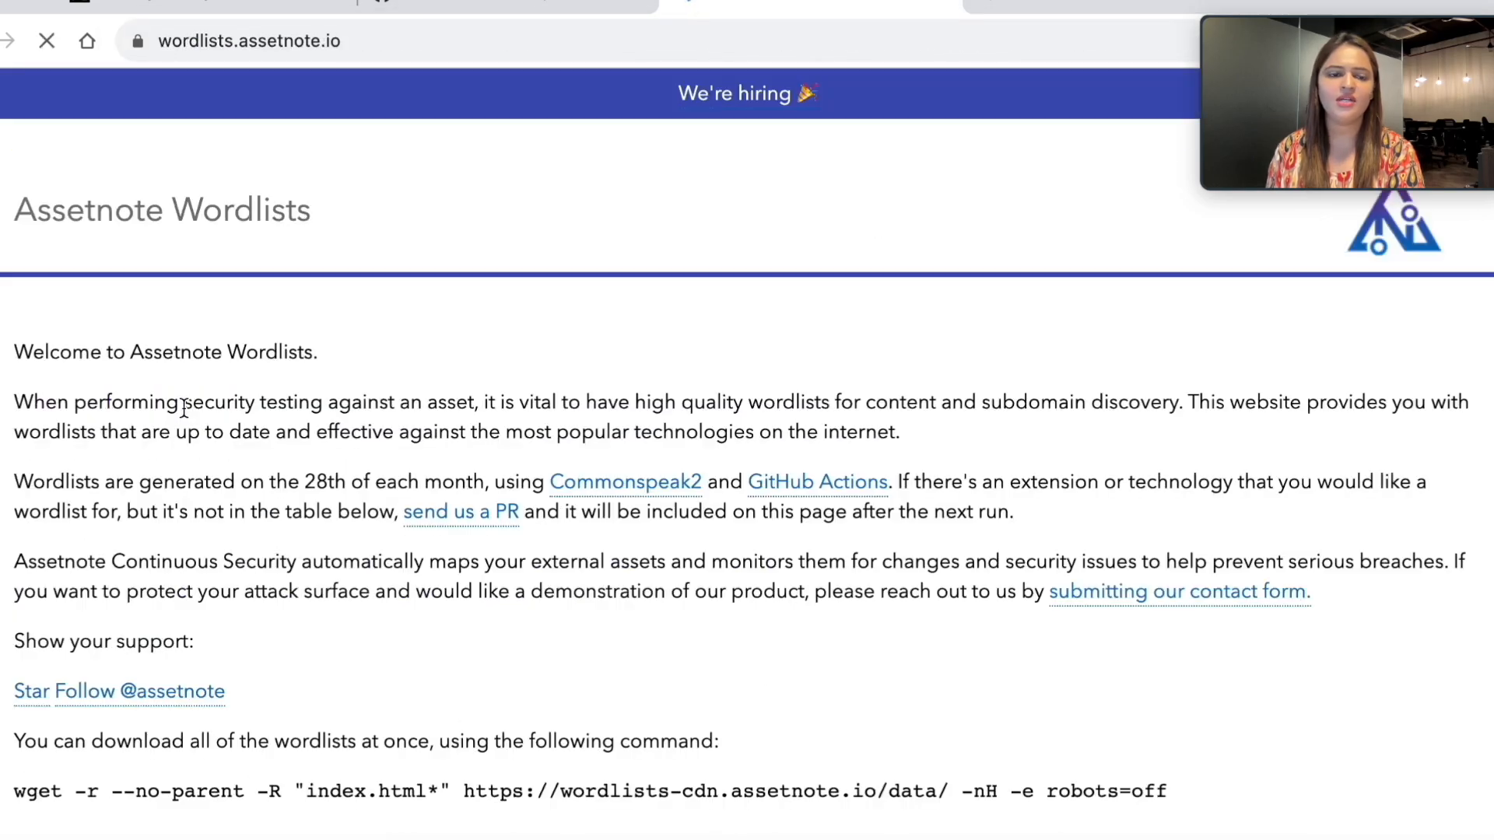
Find best-dns-wordlist.txt on Assetnote, preview it, and get its download link options.
{"action": "scroll", "scroll_direction": "down", "scroll_amount": 3}
{"action": "type", "text": "best-dns-wordlist.txt"}
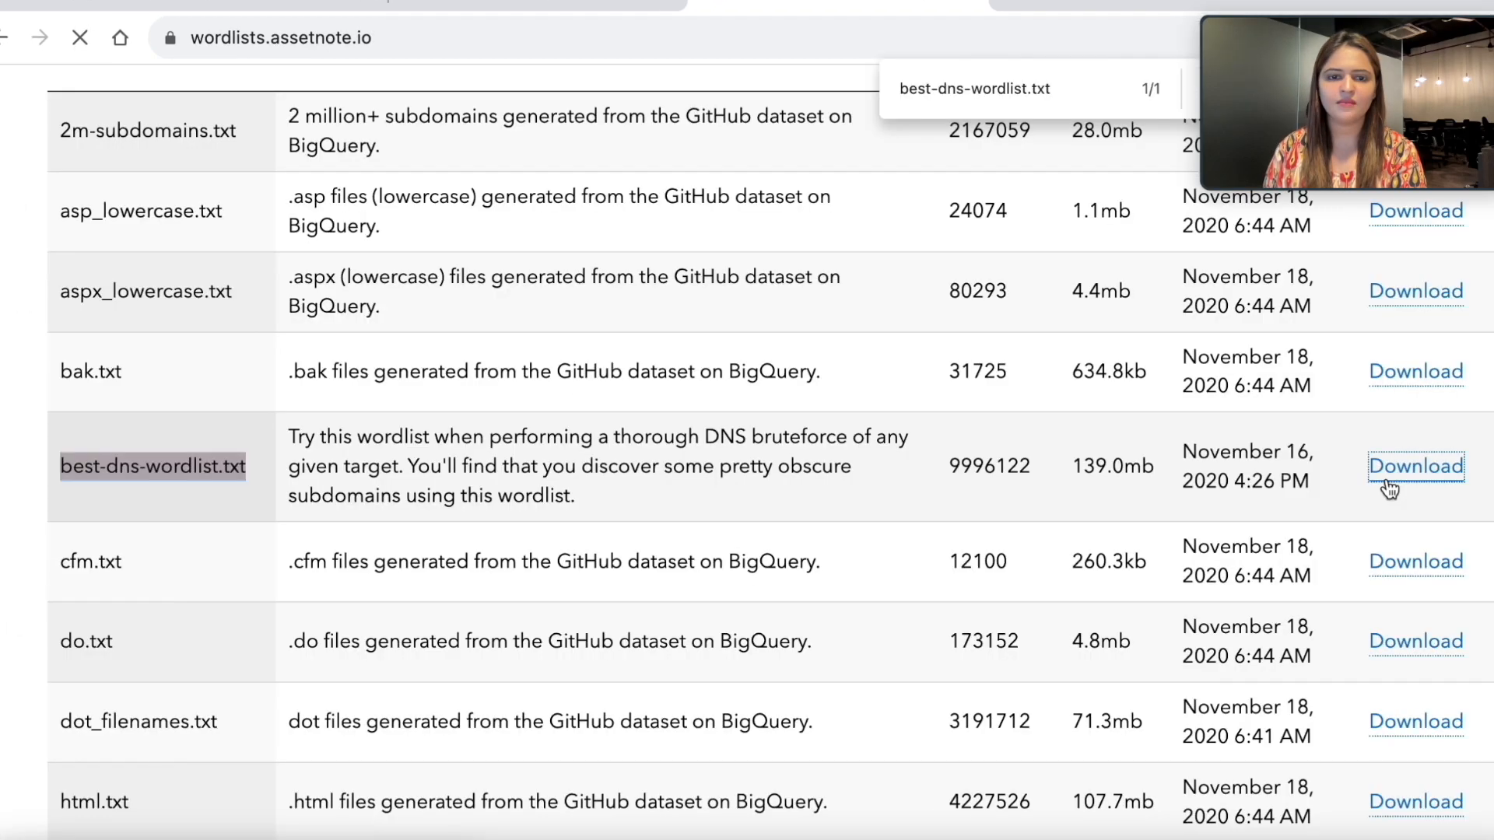
{"action": "left_click", "coordinate": [1415, 465]}
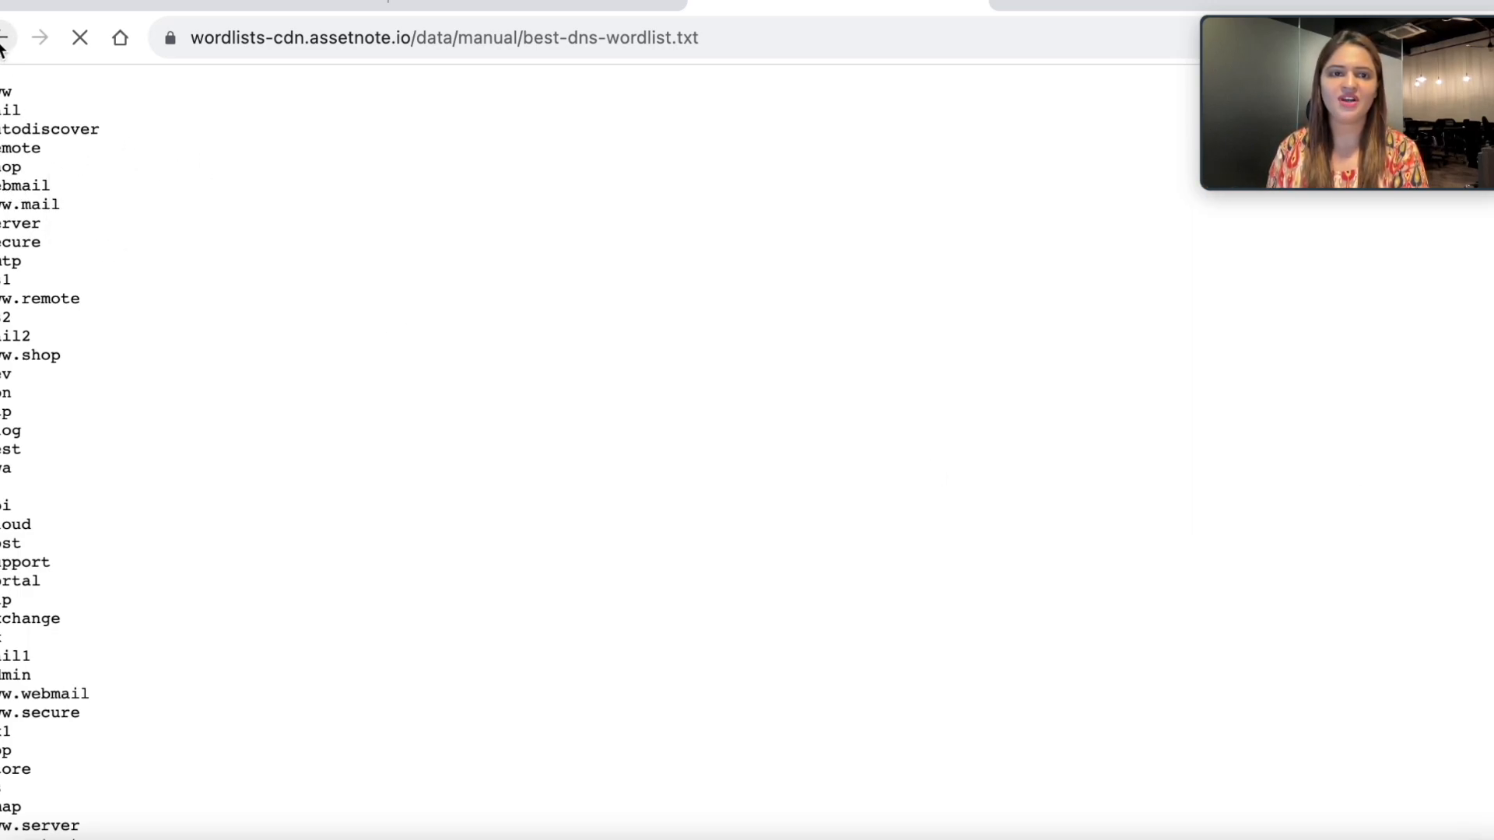
{"action": "left_click", "coordinate": [8, 37]}
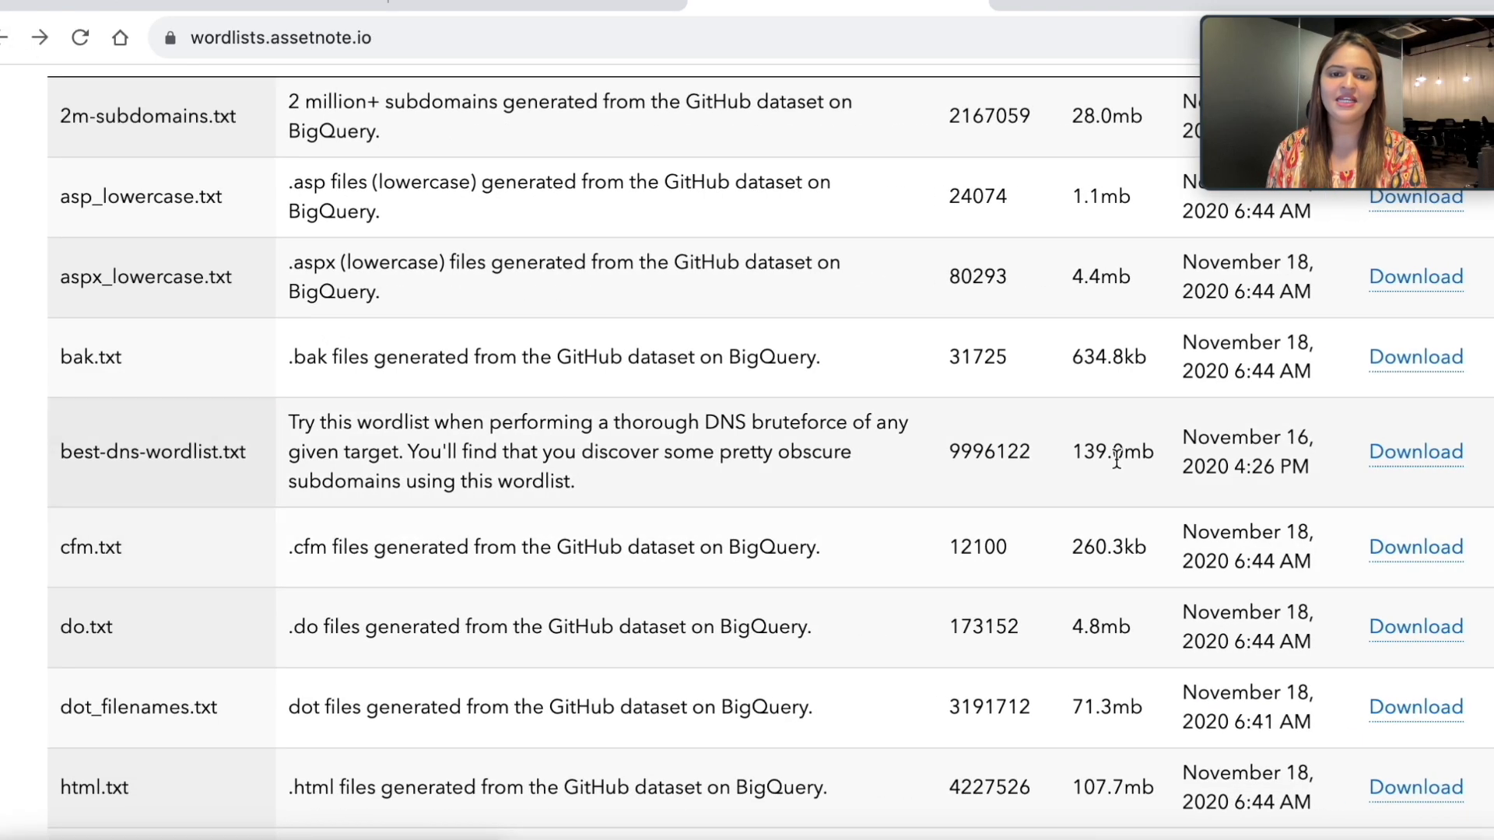
{"action": "right_click", "coordinate": [1415, 452]}
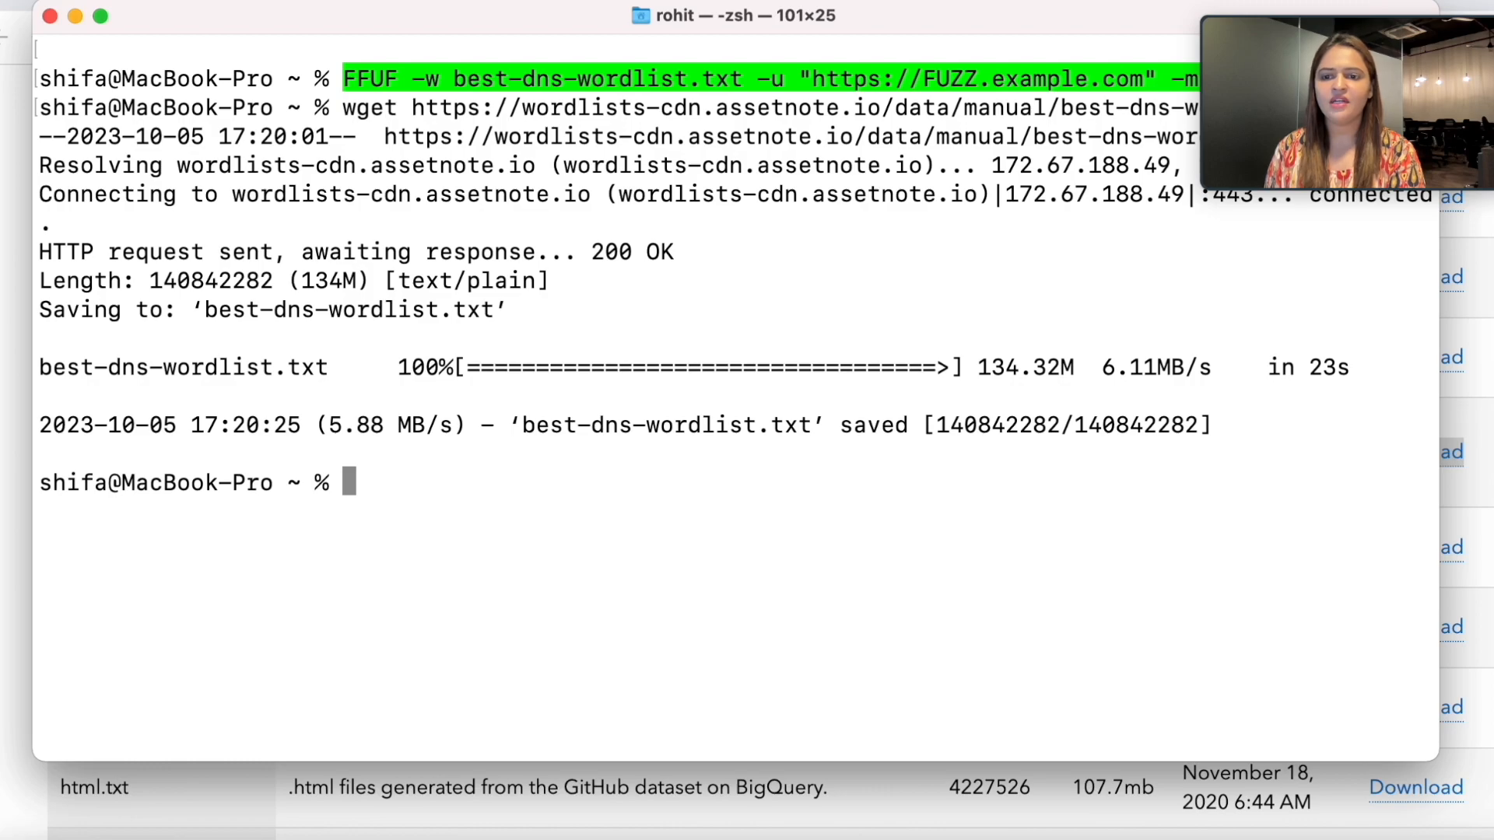
{"action": "type", "text": "FFUF -w best-dns-wordlist.txt -u \"https://FUZZ.example.com\" -mc 200"}
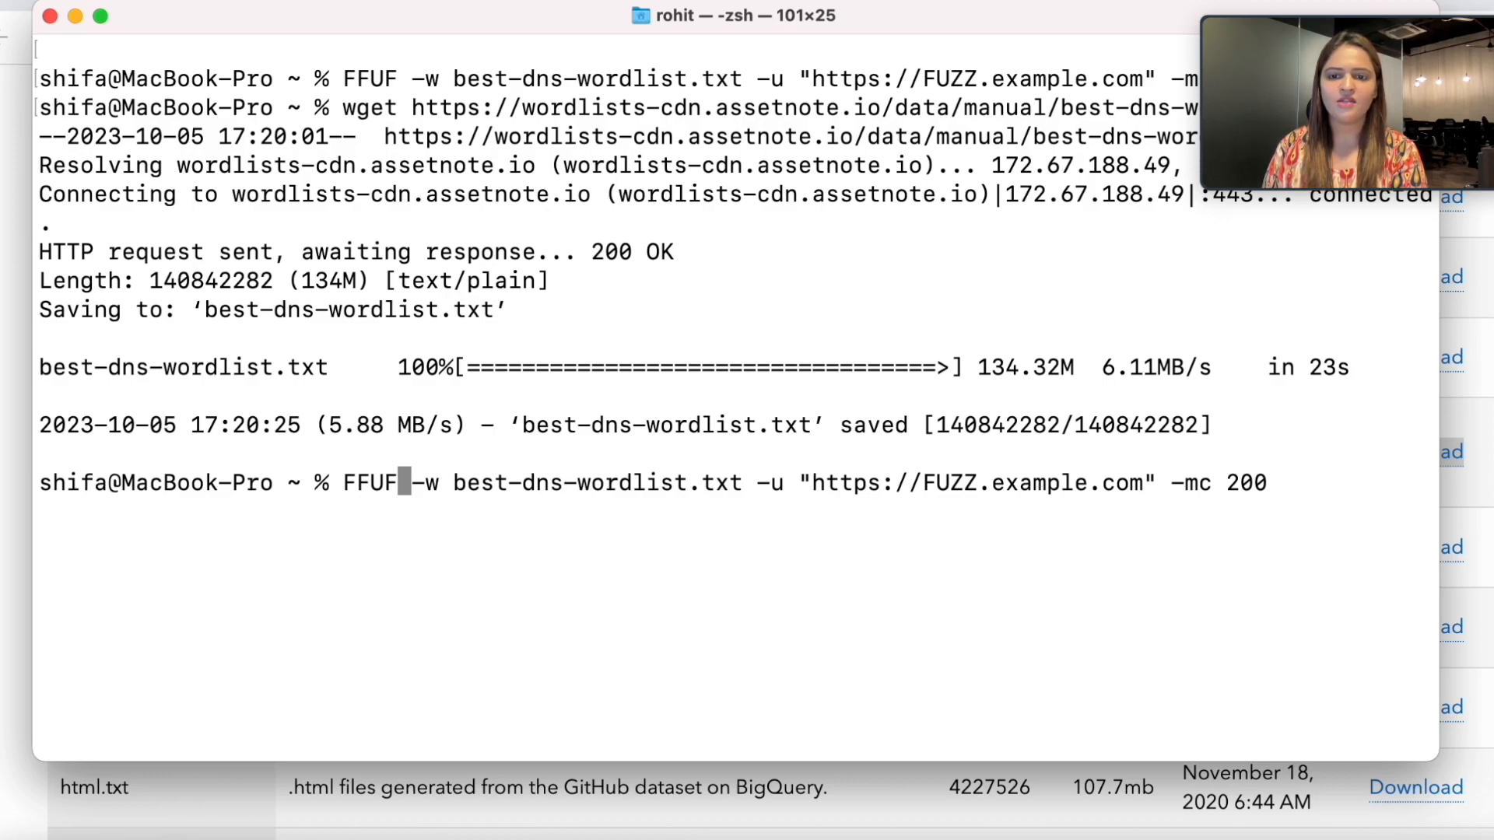
Correct the command to lowercase ffuf, run the example.com scan, then stop it.
{"action": "key", "text": "Backspace"}
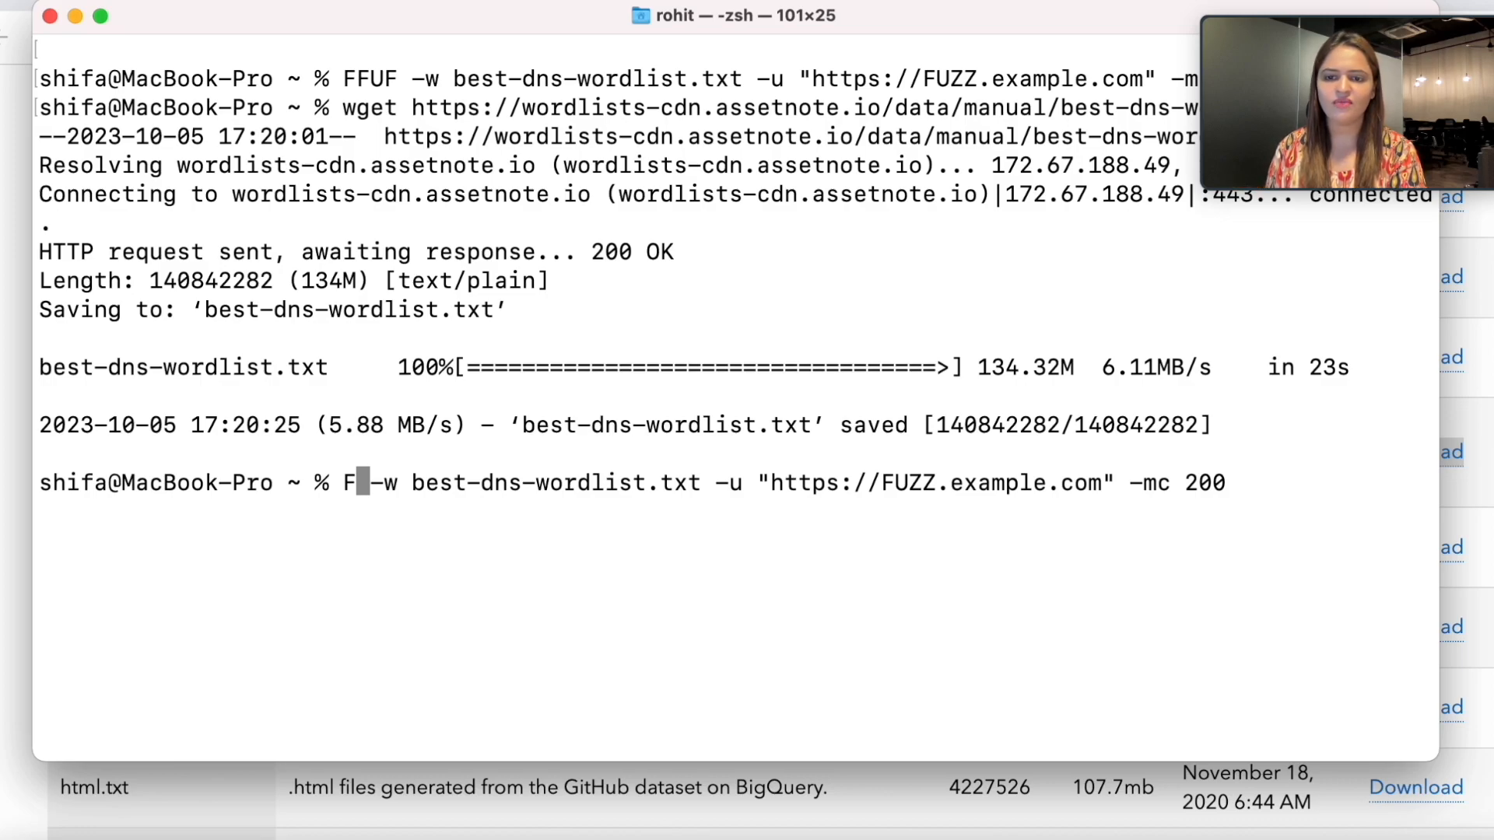
{"action": "type", "text": "fuf"}
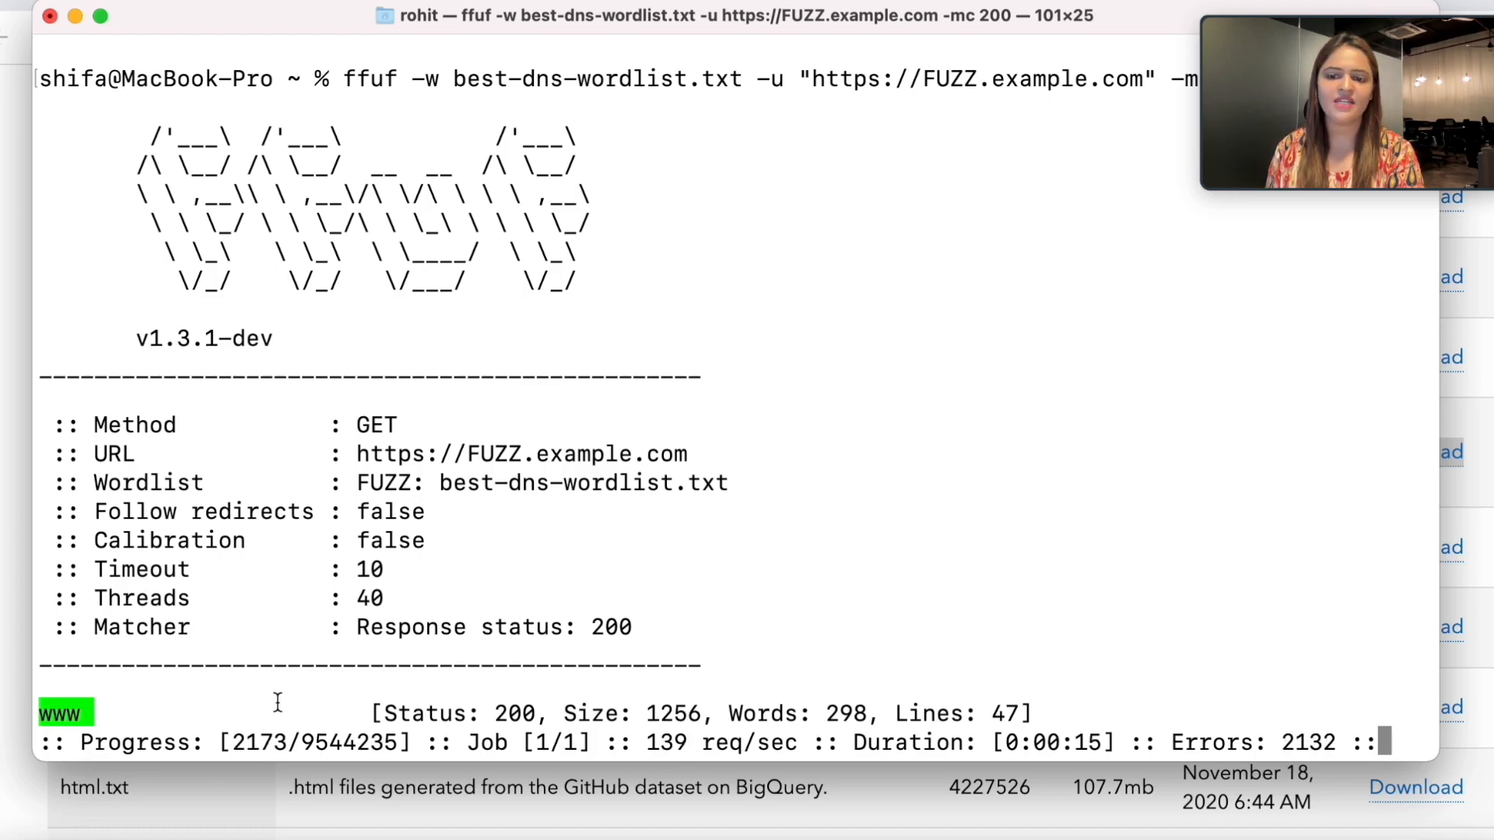
{"action": "key", "text": "ctrl+c"}
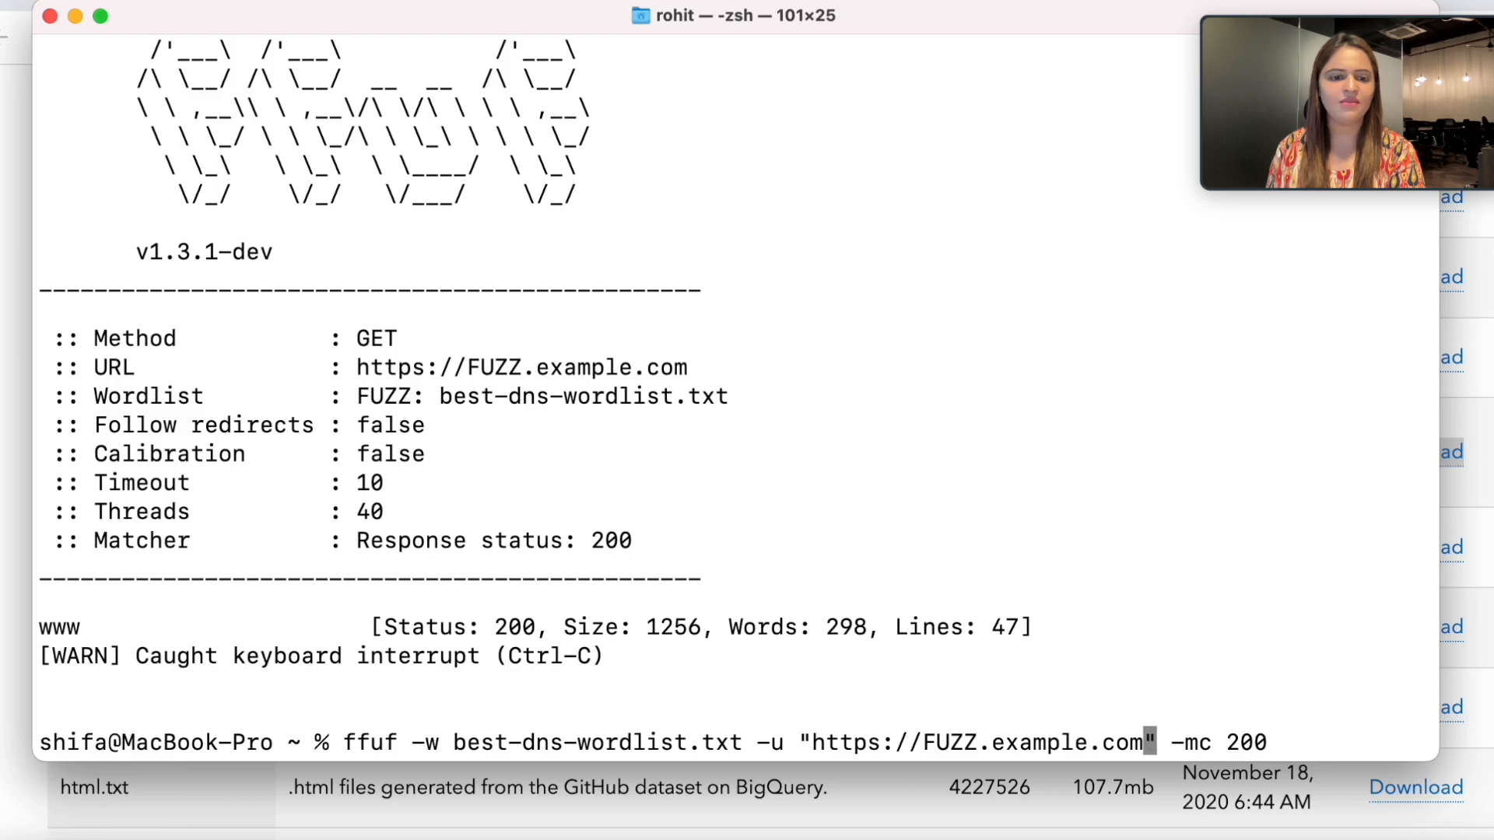
Retarget the scan to FUZZ.hacktify.in, run it, and select the discovered stage subdomain.
{"action": "key", "text": "Backspace"}
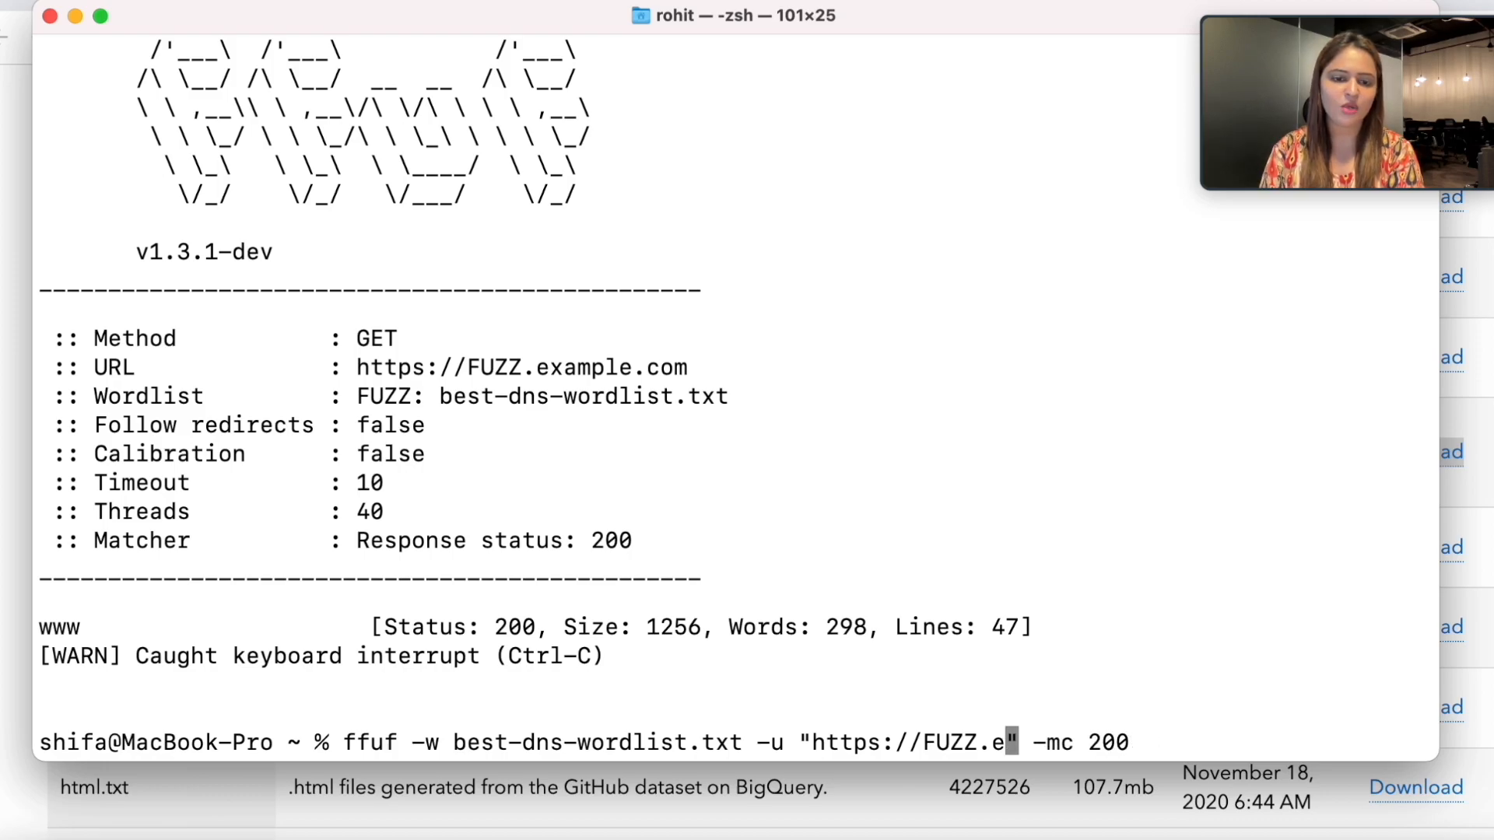
{"action": "type", "text": "hacktify.in"}
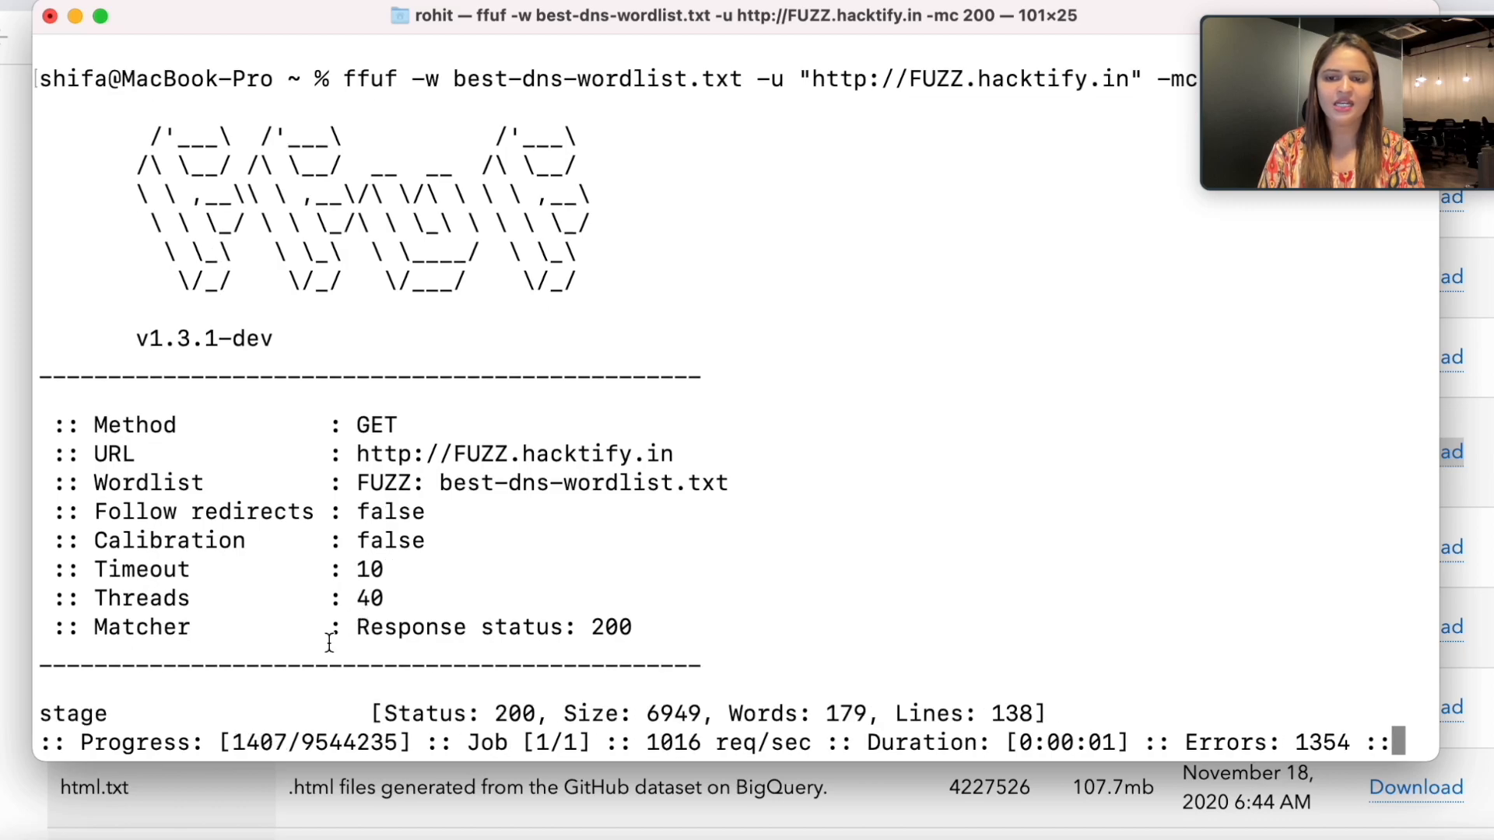
{"action": "double_click", "coordinate": [73, 713]}
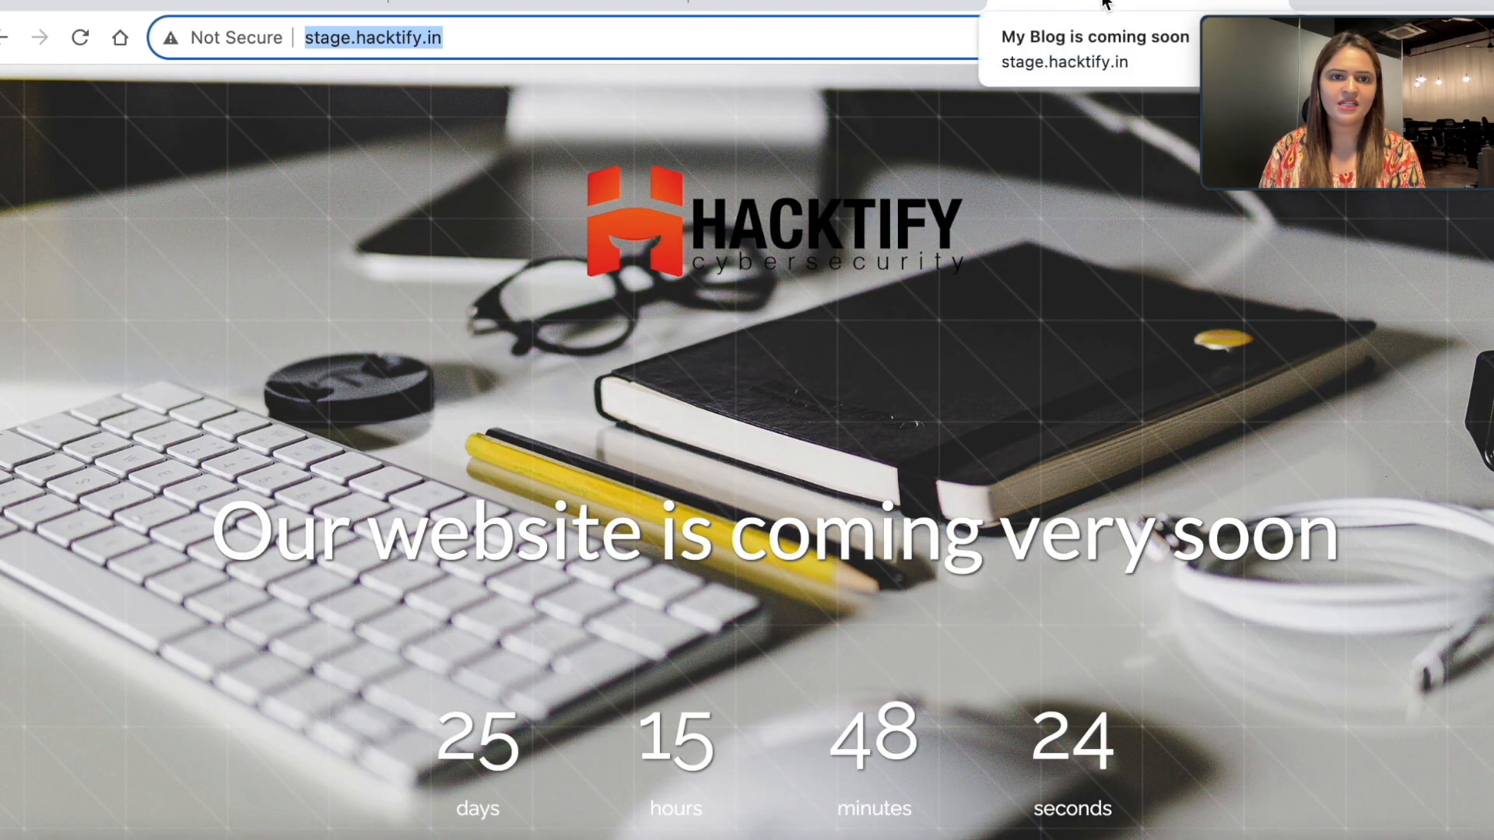
Select the stage.hacktify.in address in Chrome and switch back to the tip post.
{"action": "triple_click", "coordinate": [772, 531]}
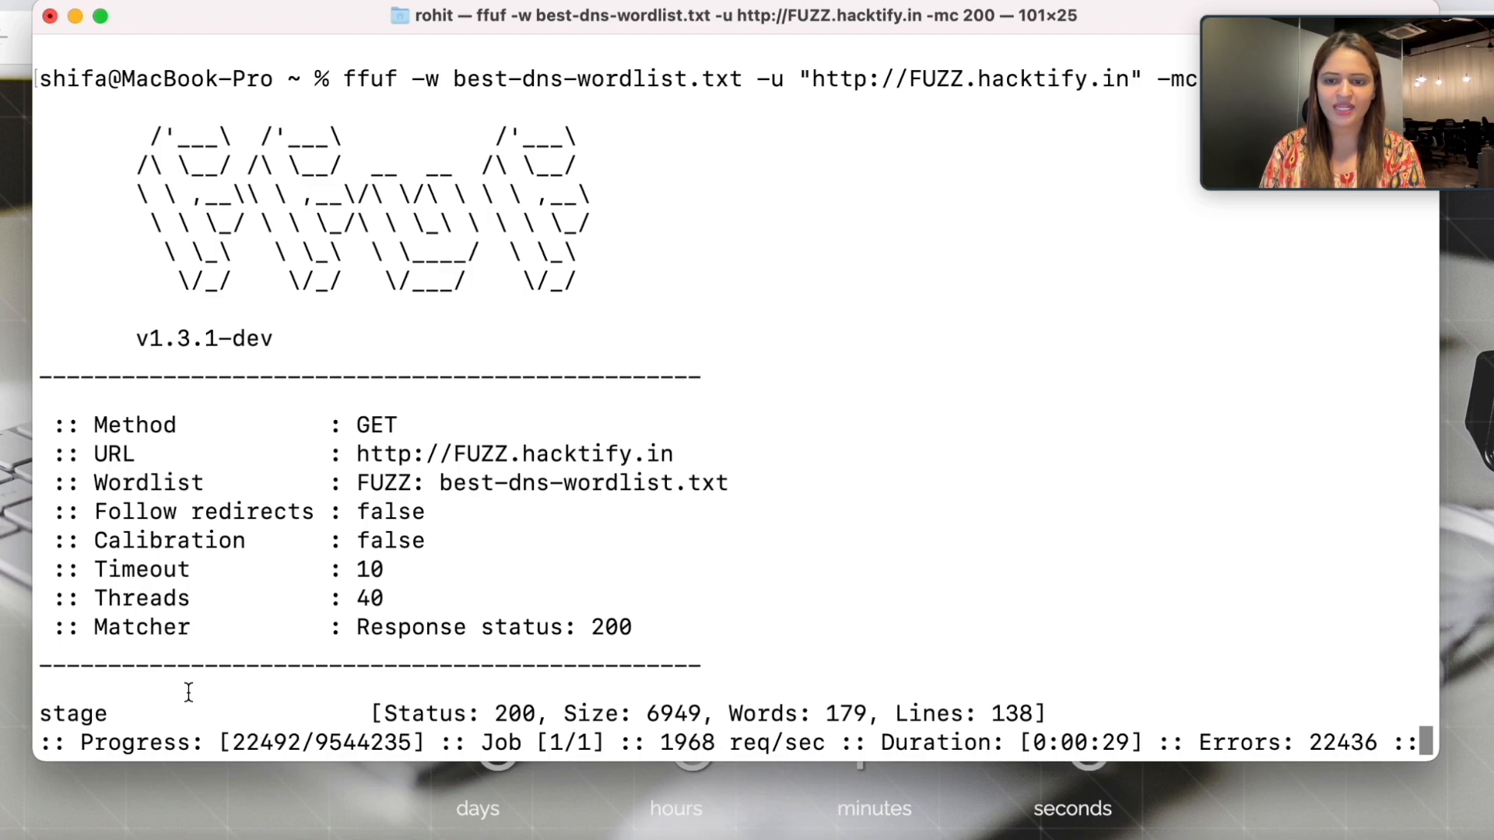
{"action": "key", "text": "ctrl+c"}
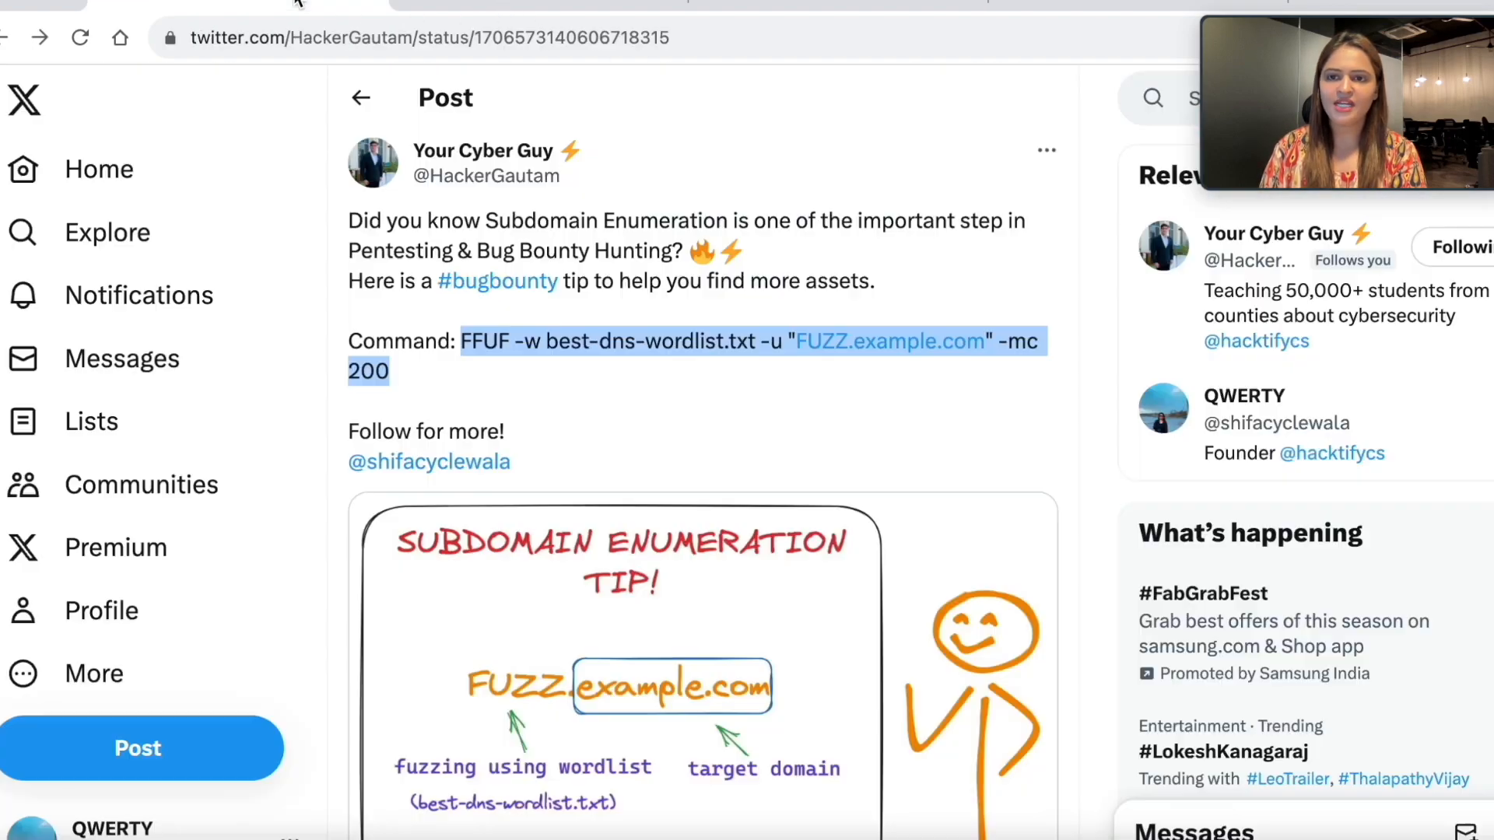
Scroll the tweet's replies, including the -mc 200,401,403,404 suggestion.
{"action": "scroll", "scroll_direction": "down", "scroll_amount": 3}
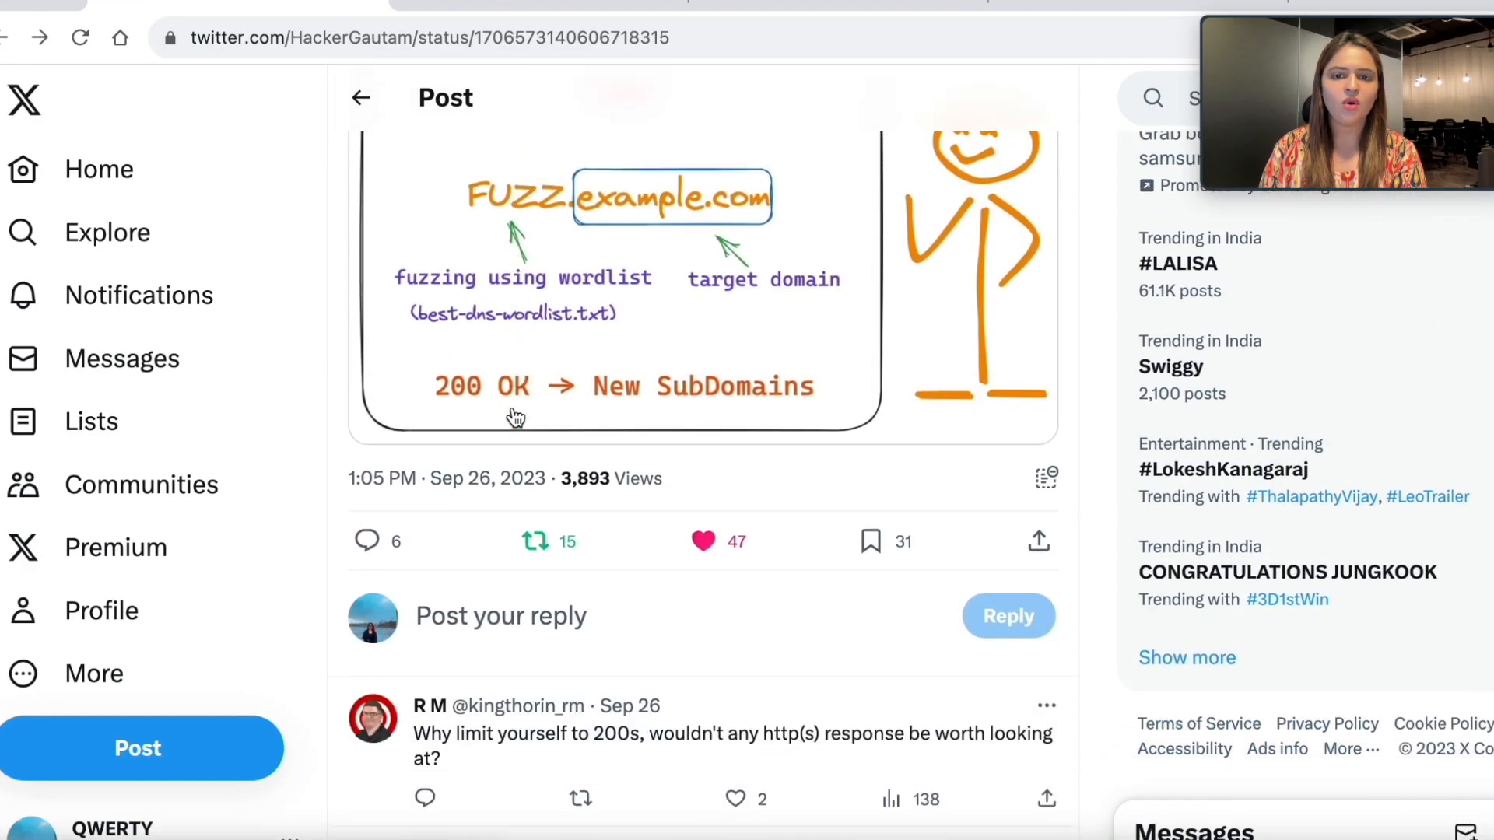
{"action": "scroll", "scroll_direction": "down", "scroll_amount": 3}
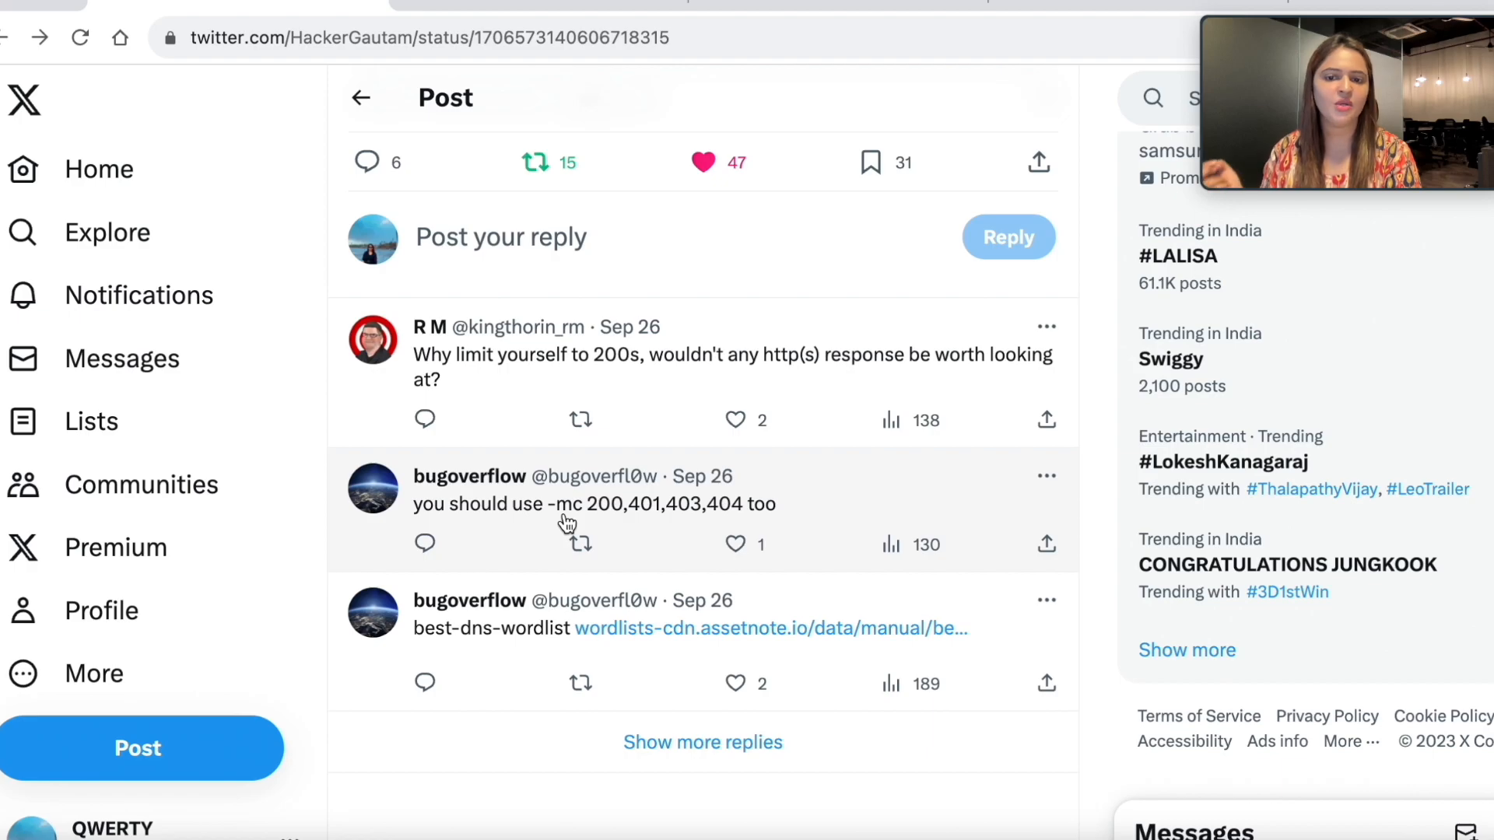
{"action": "mouse_move", "coordinate": [560, 520]}
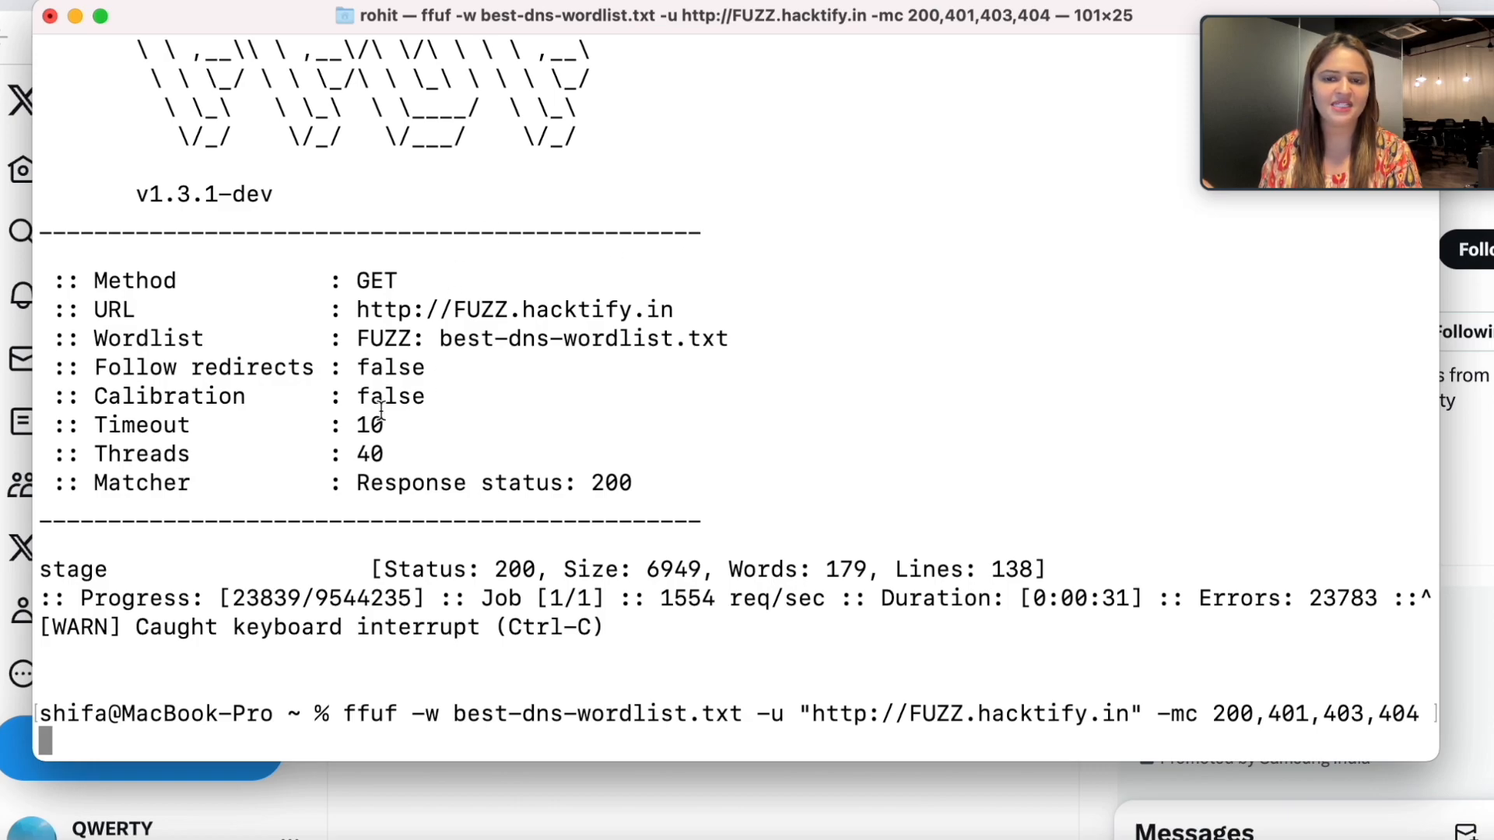
{"action": "key", "text": "Return"}
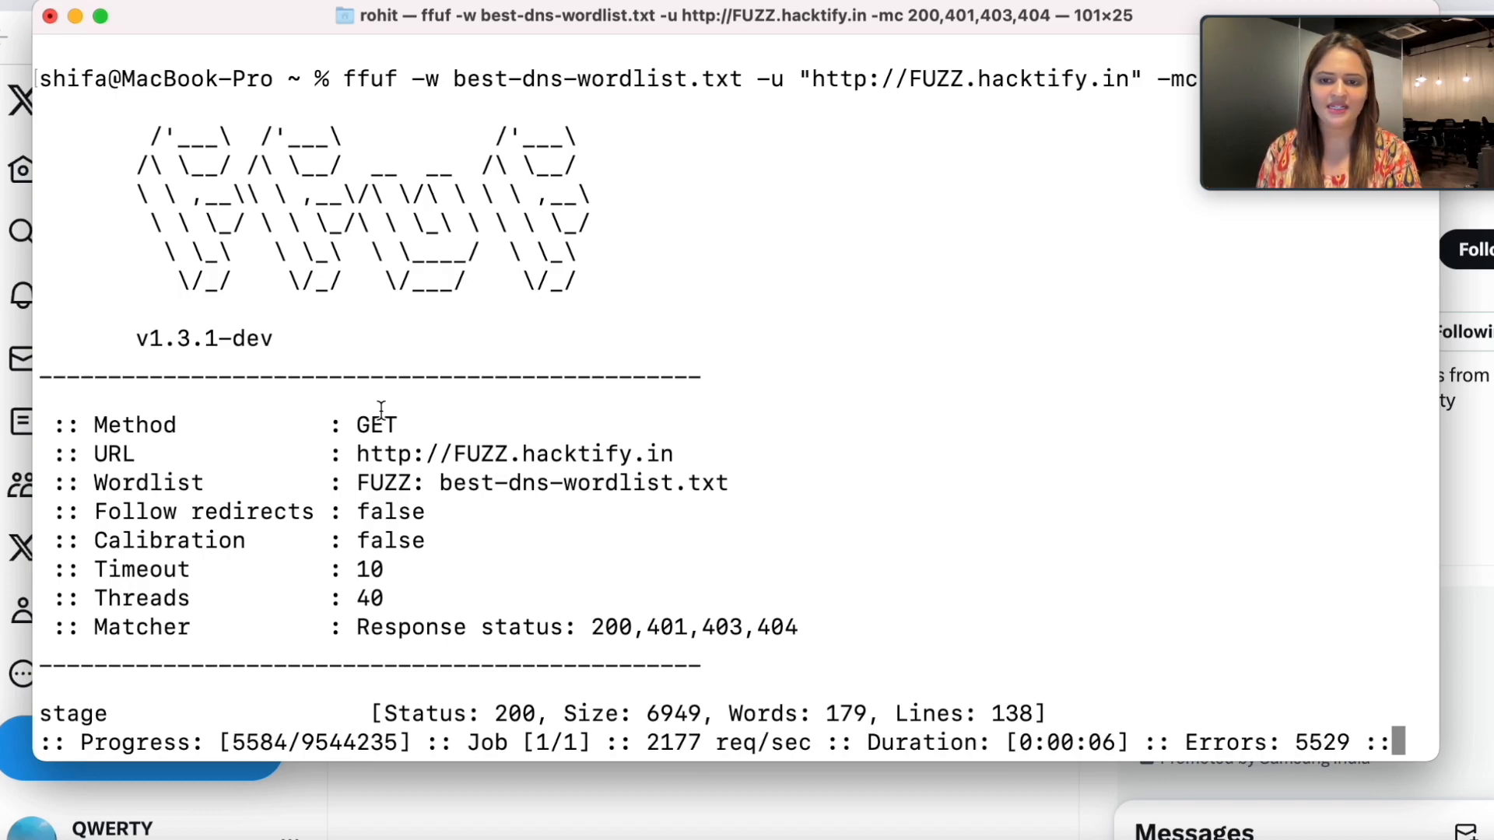
{"action": "key", "text": "ctrl+c"}
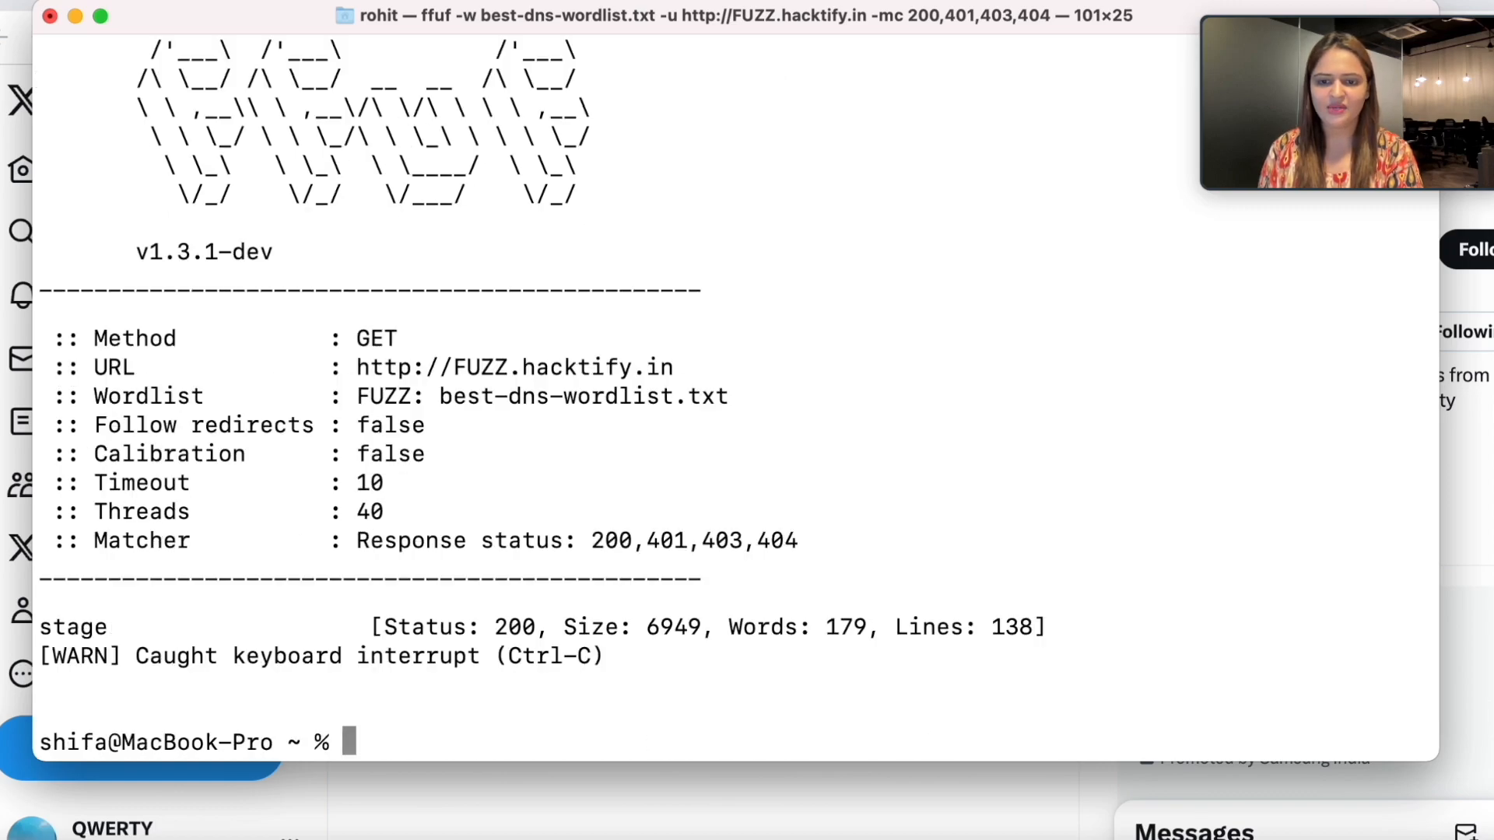
{"action": "type", "text": "ffuf -w best-dns-wordlist.txt -u \"http://FUZZ.hacktify.in\" -mc 200,401,403,404"}
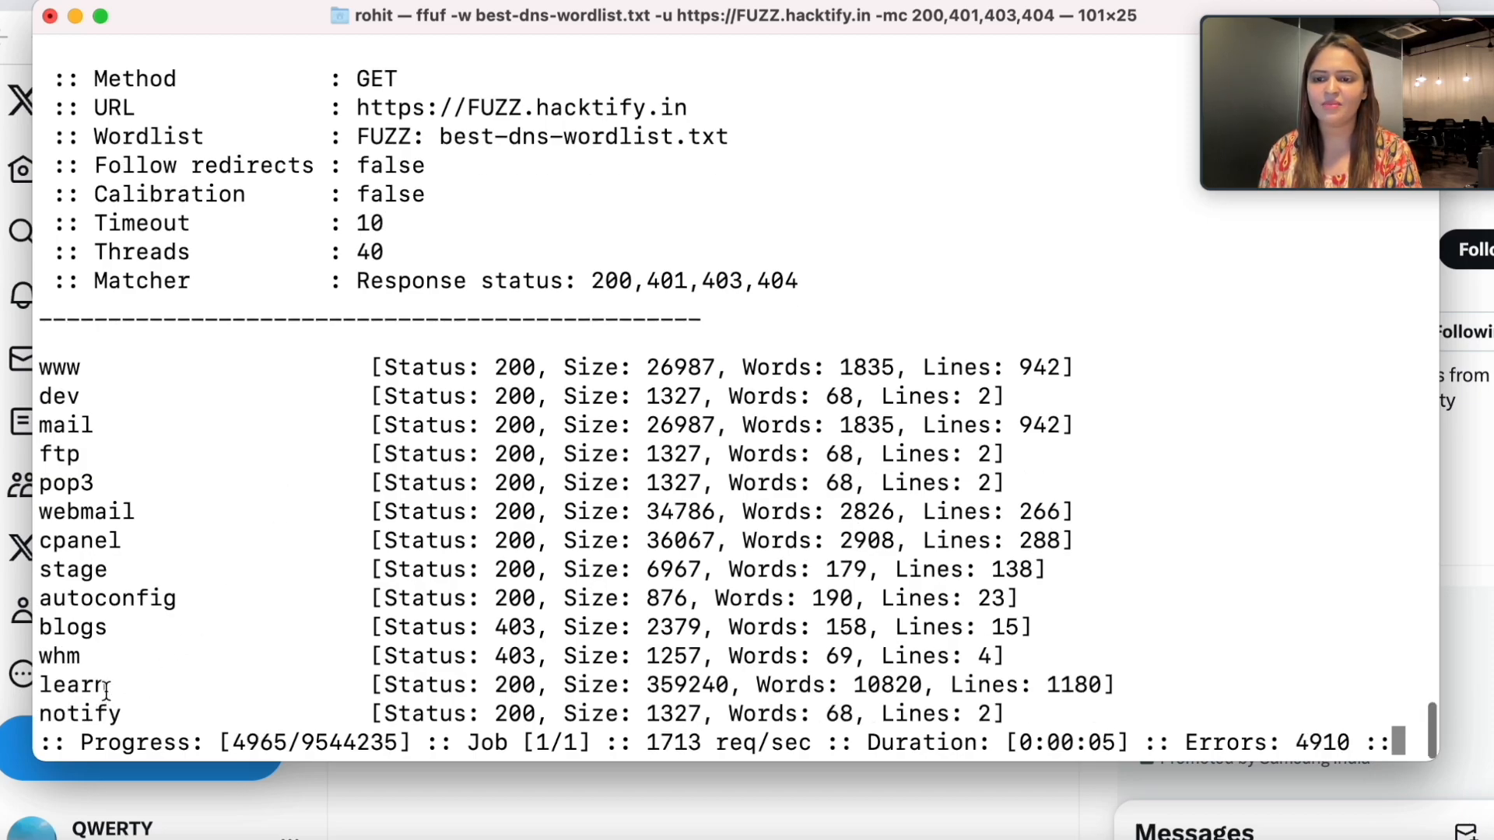
Highlight the discovered learn subdomain (status 200) in the https hacktify.in ffuf results.
{"action": "double_click", "coordinate": [74, 685]}
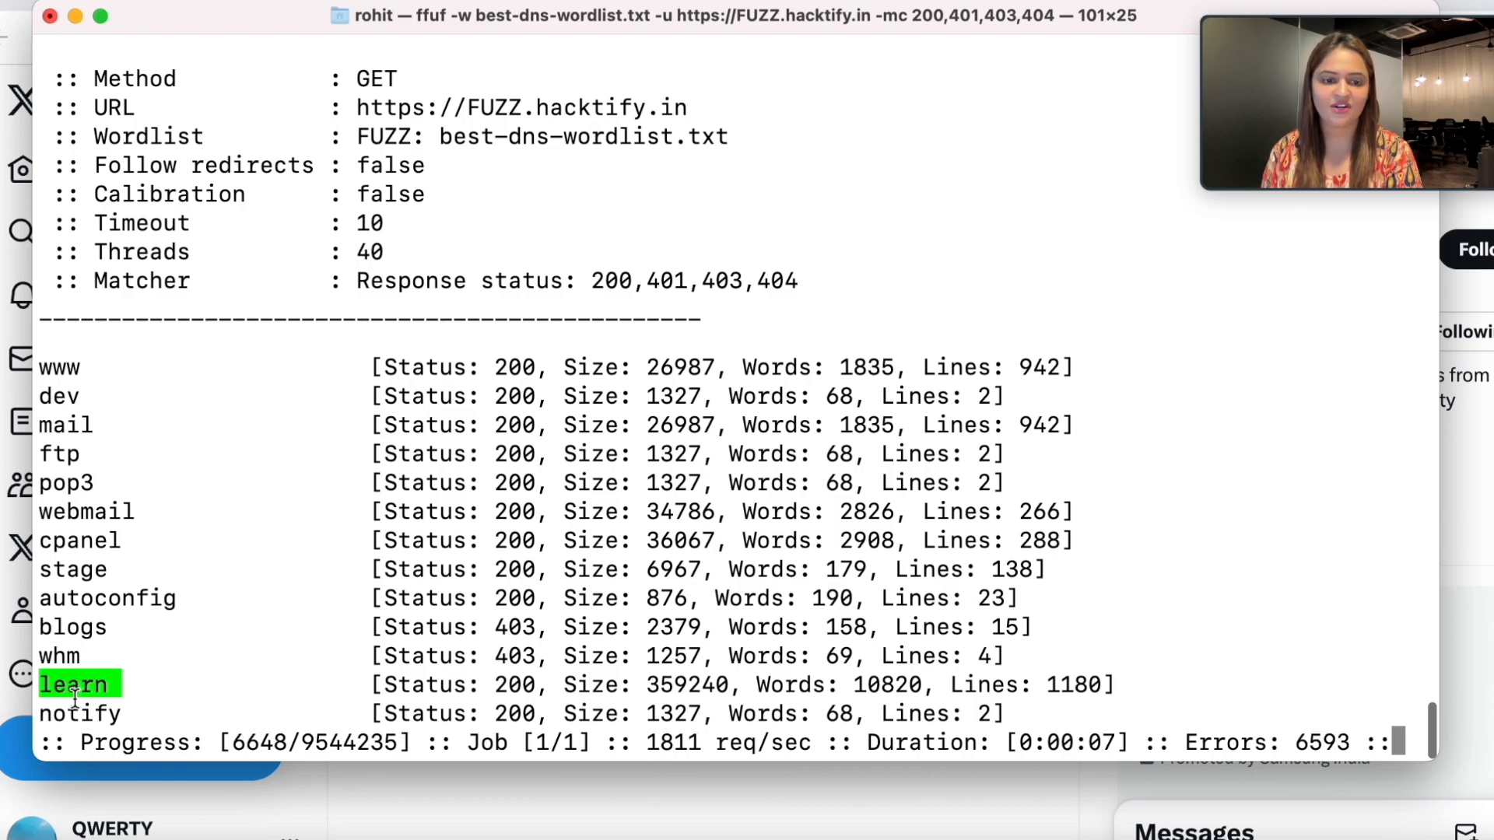